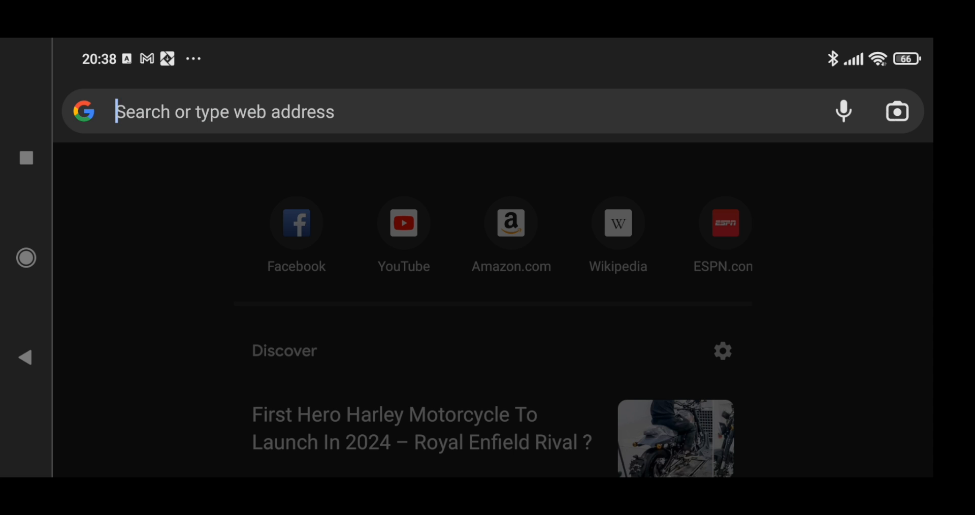
# Search 'nethunter rootless' and open Kali's NetHunter Rootless documentation at the Installation section.
pyautogui.write('nethunter+rootless&oq=nethunter+rootless&aqs=chrome.0.0i')
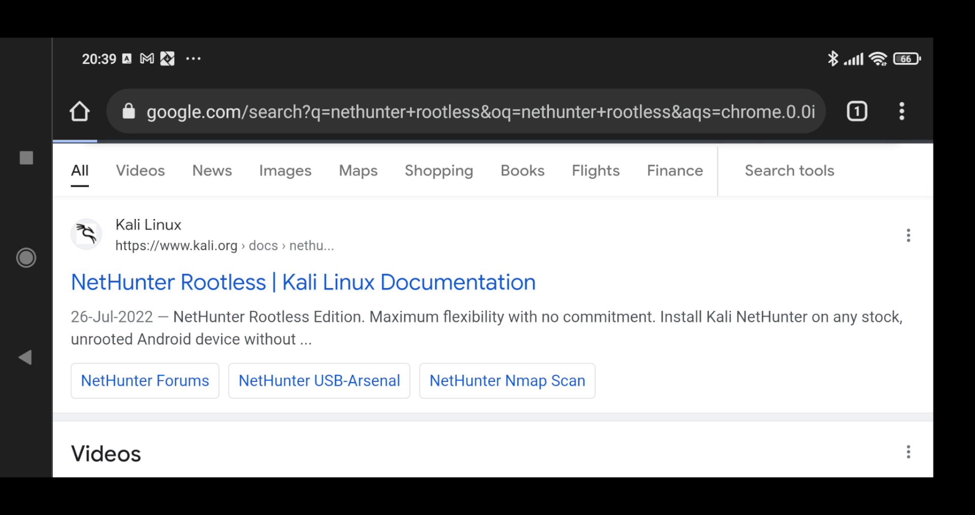
pyautogui.click(303, 282)
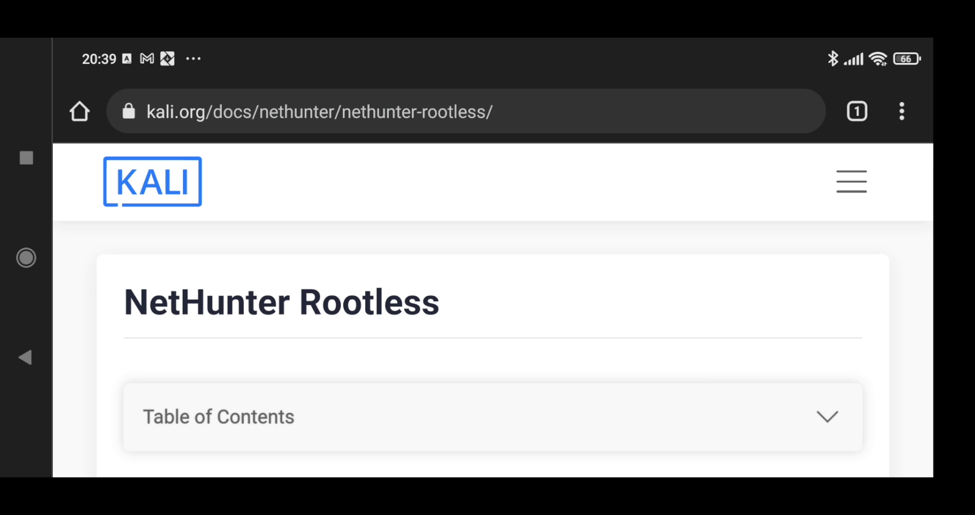
pyautogui.scroll(-3)
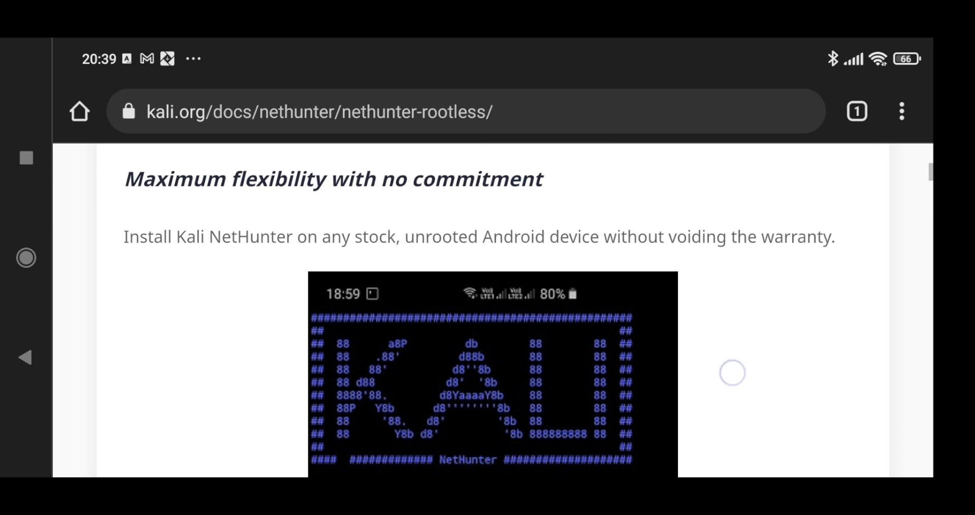
pyautogui.scroll(-3)
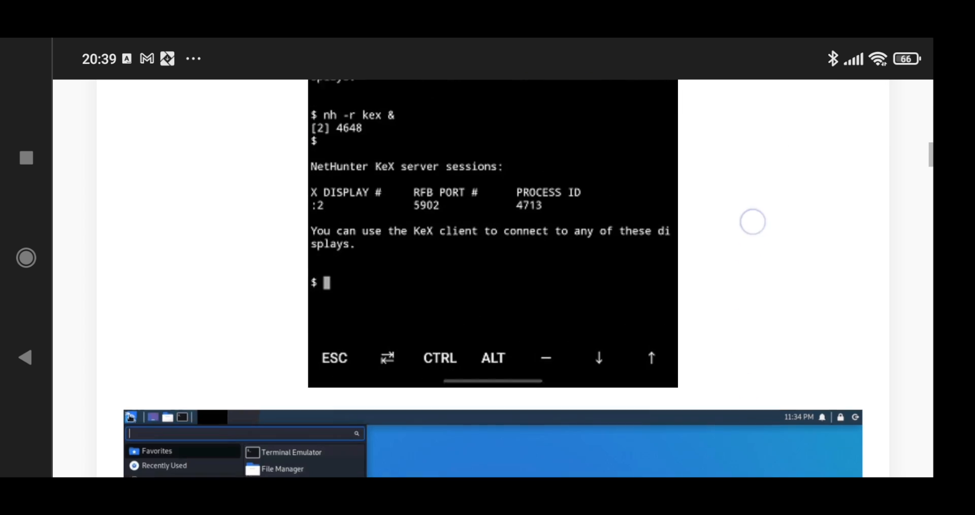
pyautogui.scroll(-3)
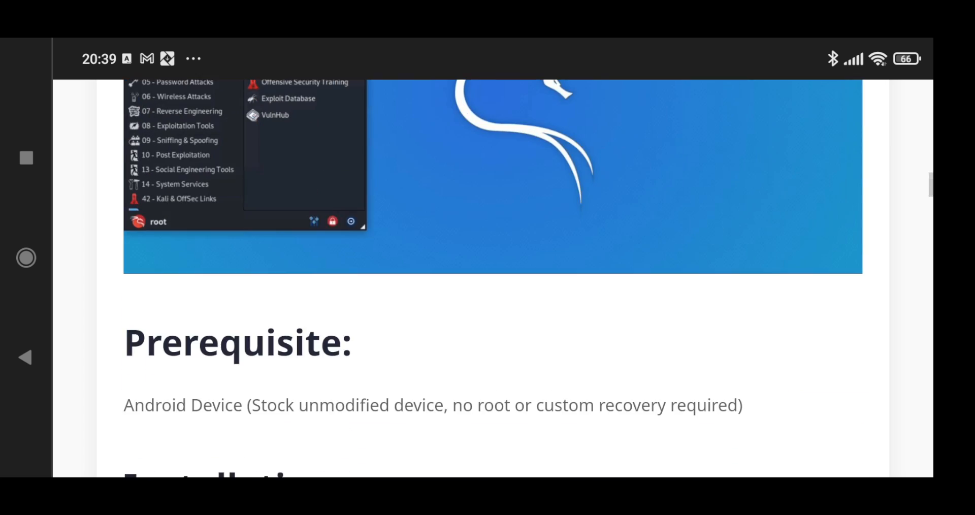
pyautogui.scroll(-3)
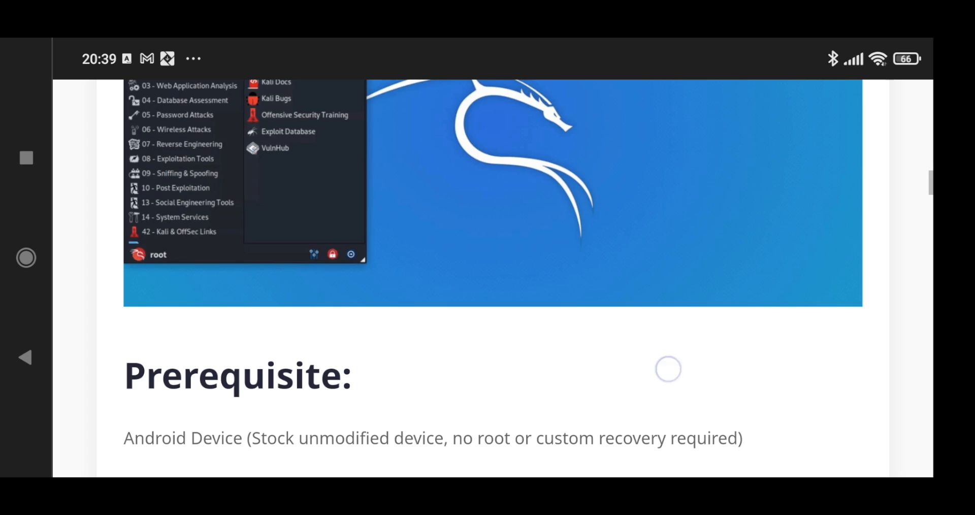
pyautogui.scroll(-3)
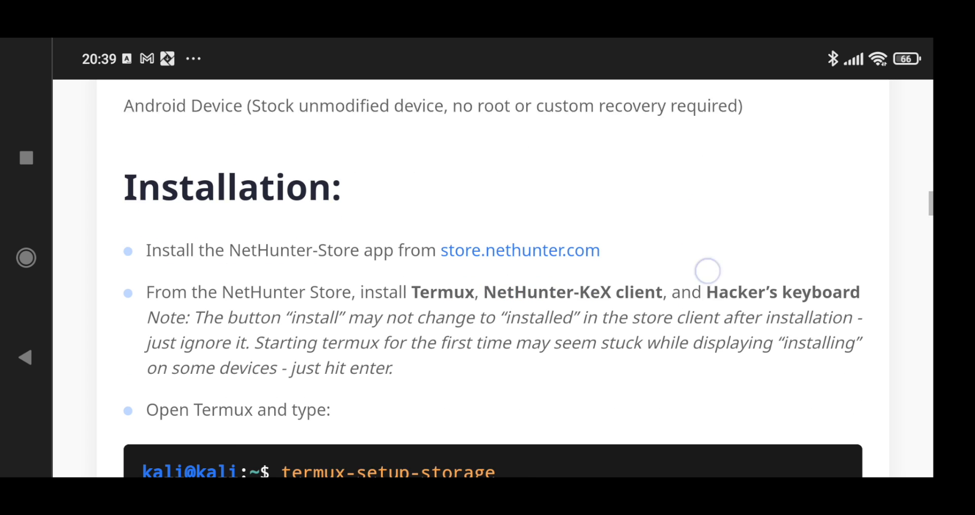
pyautogui.scroll(-3)
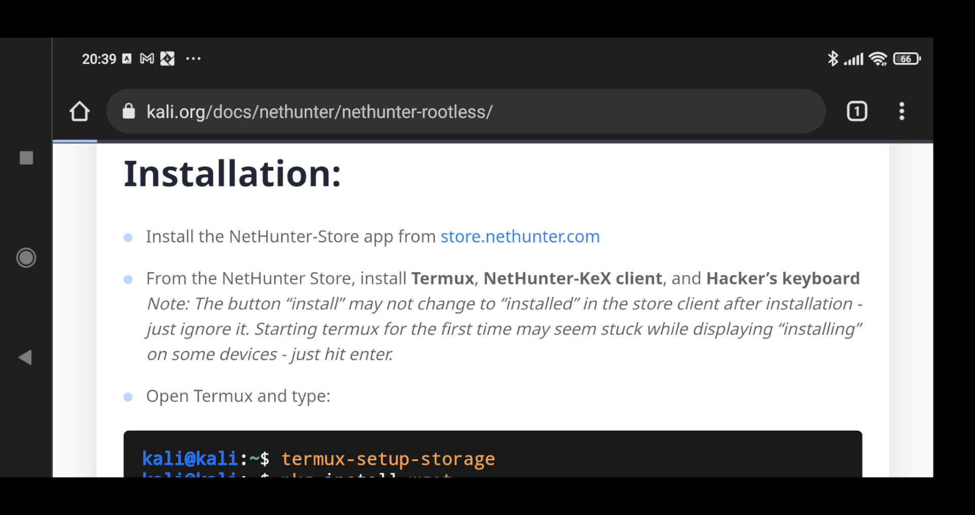
# Download the NetHunter Store app from store.nethunter.com despite the warning, and install it.
pyautogui.click(520, 237)
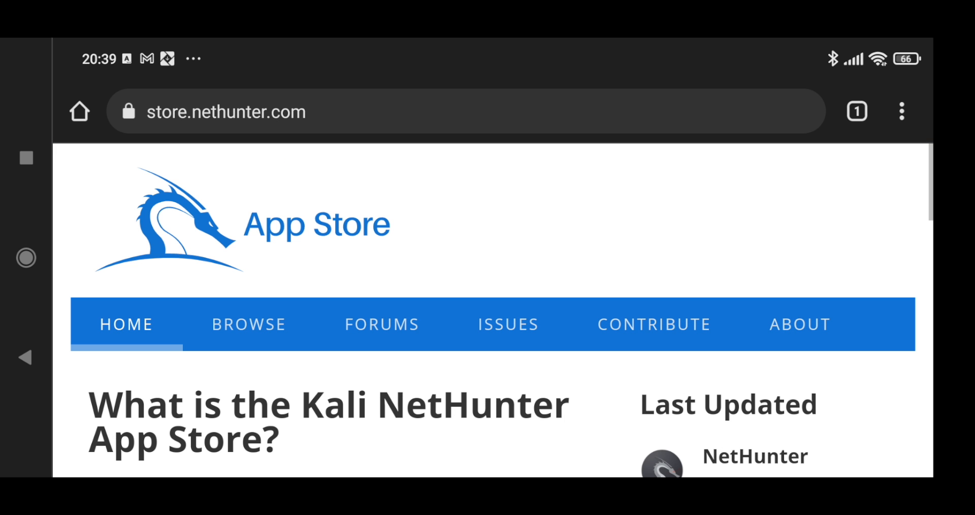
pyautogui.scroll(-3)
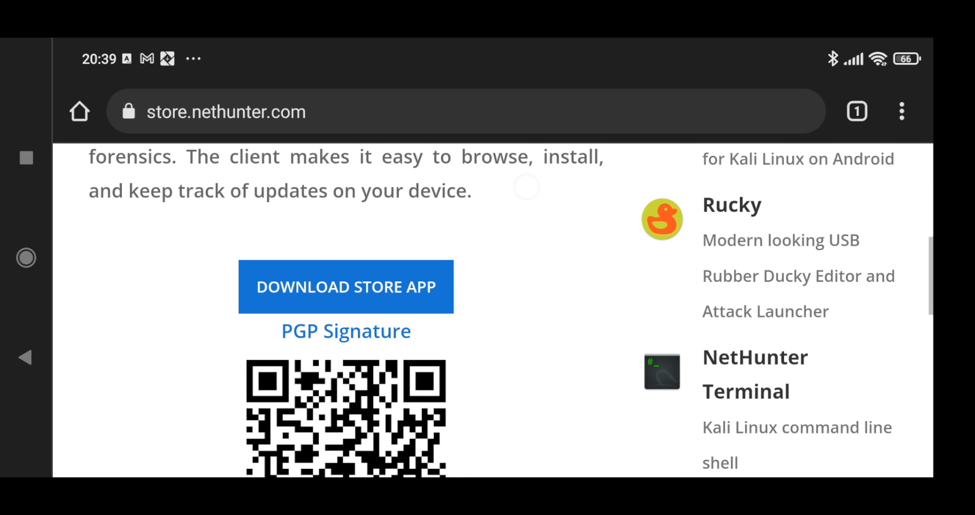
pyautogui.click(345, 287)
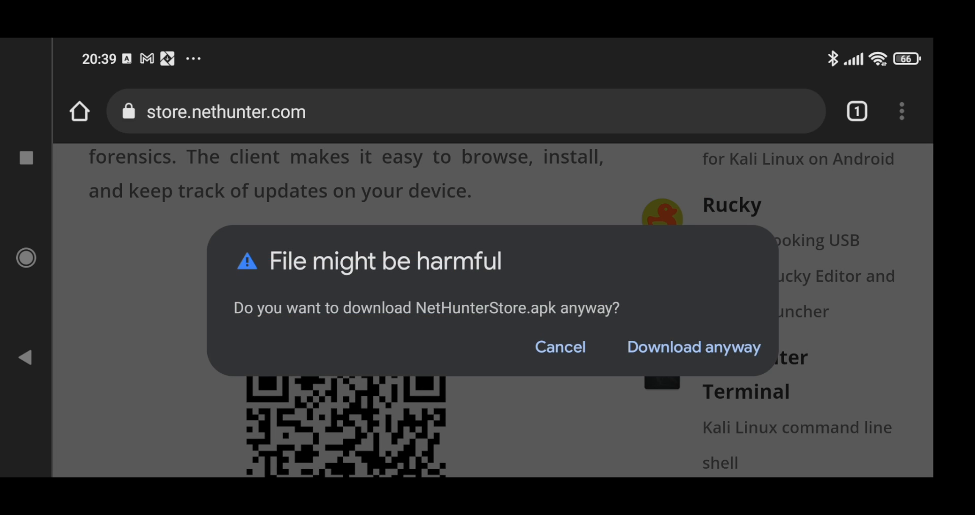
pyautogui.click(692, 346)
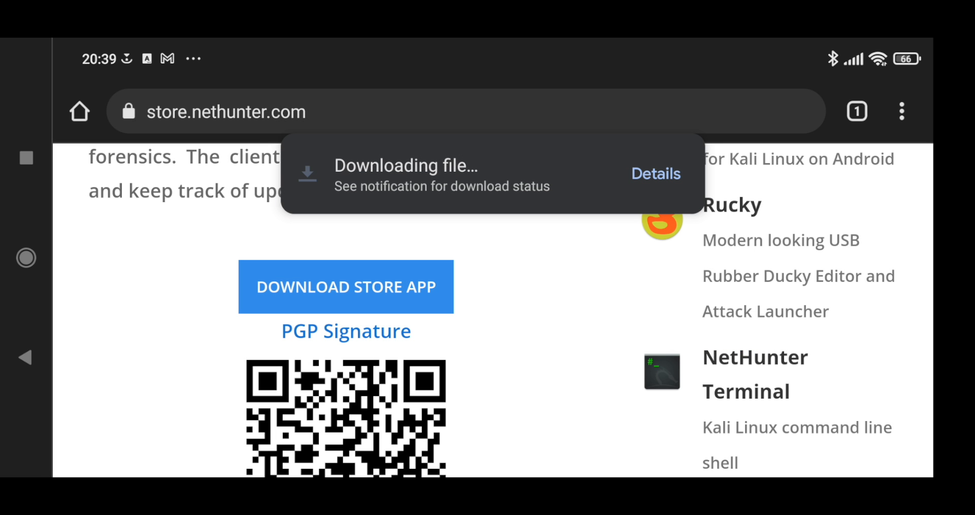
pyautogui.click(901, 111)
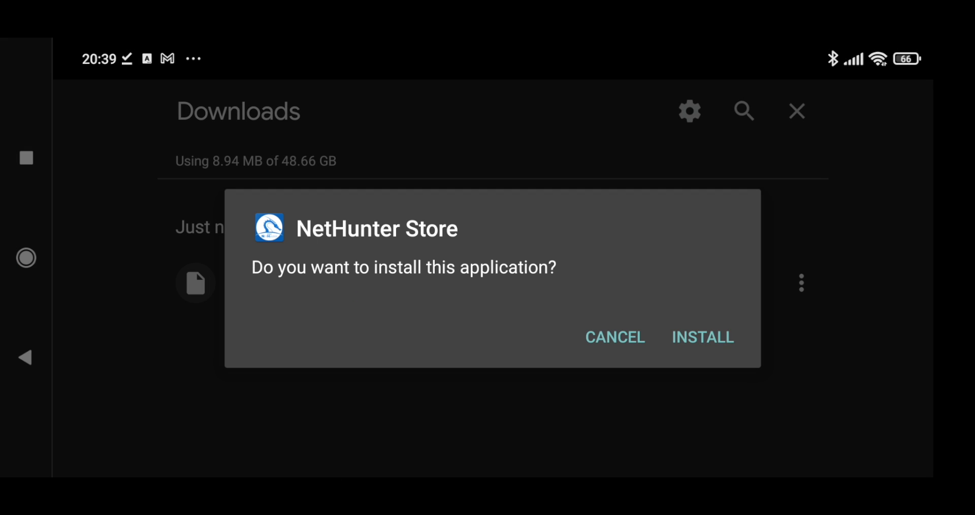
pyautogui.click(701, 337)
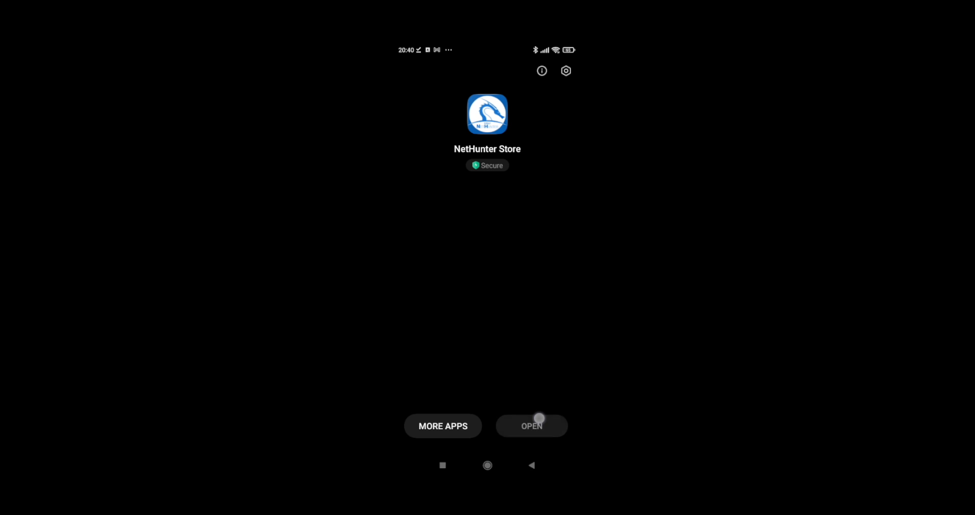
# Open the NetHunter Store, search 'termux', then download Termux and start installing it.
pyautogui.click(531, 426)
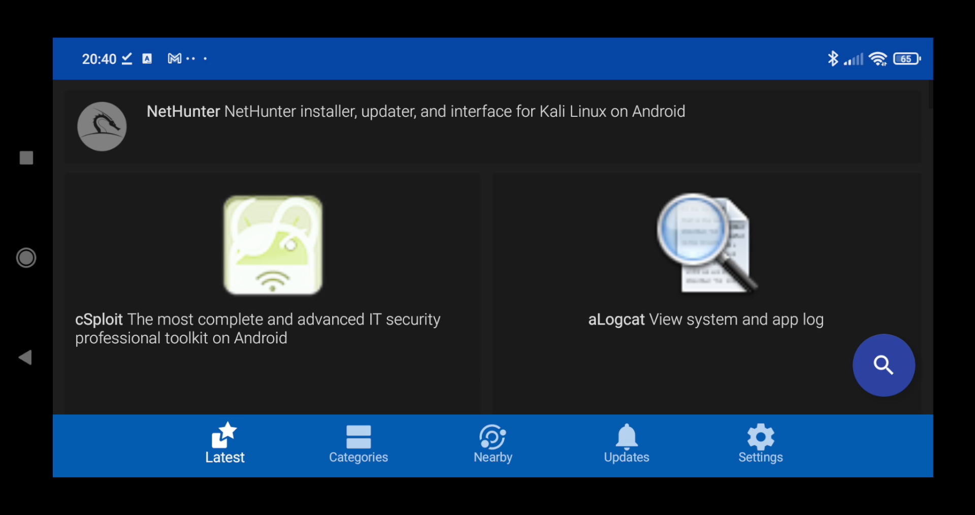
pyautogui.scroll(-3)
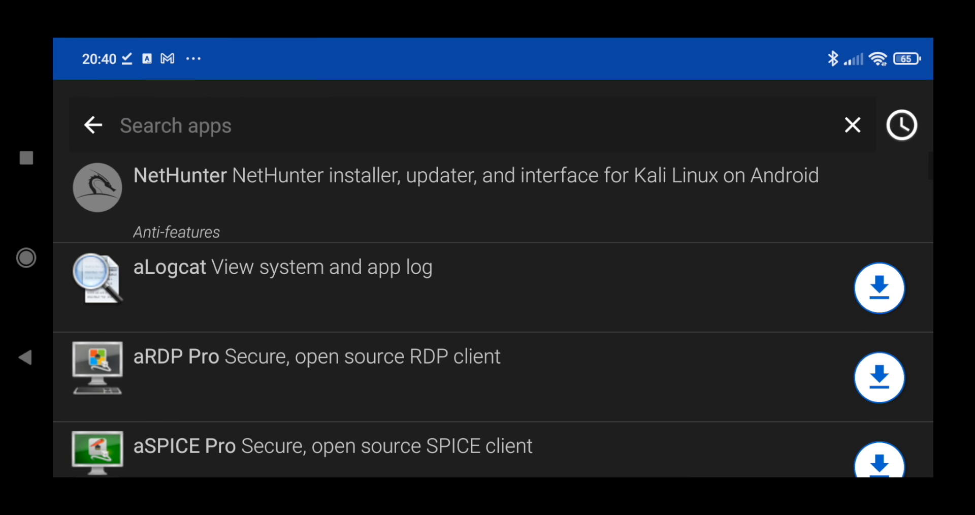
pyautogui.write('termux')
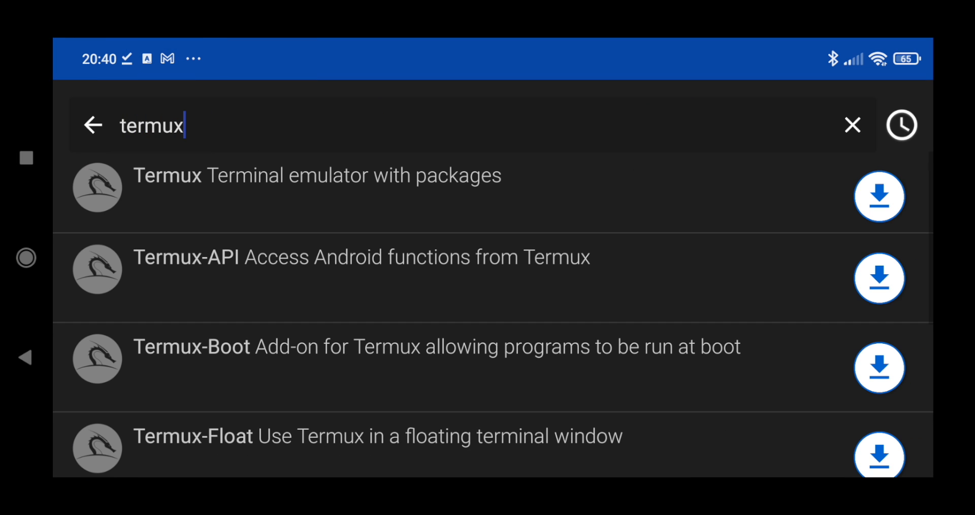
pyautogui.click(878, 197)
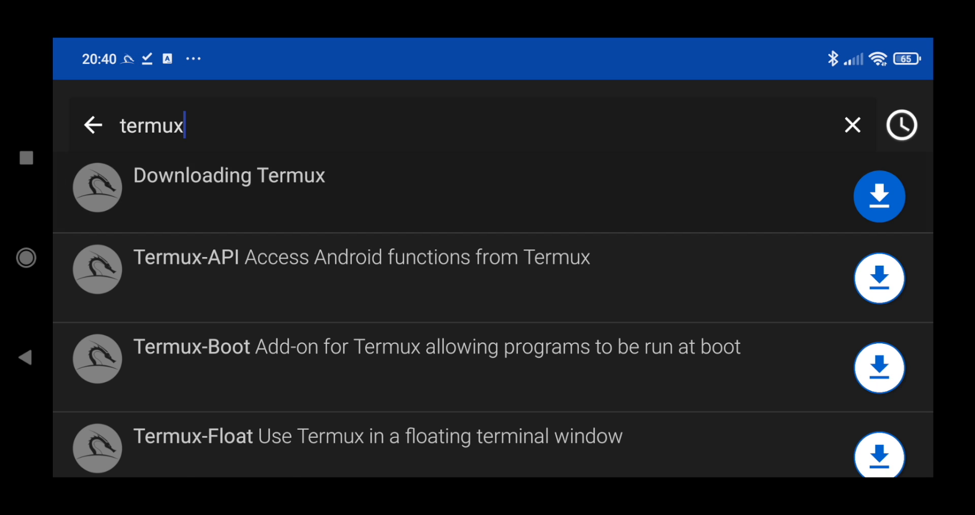
pyautogui.click(249, 175)
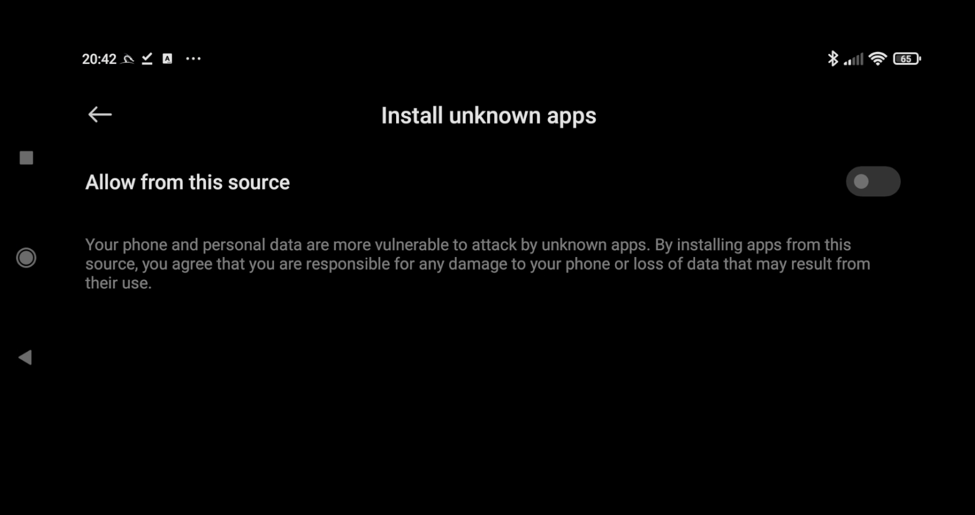
# Enable 'Allow from this source' for NetHunter Store and accept the risk warning.
pyautogui.click(872, 182)
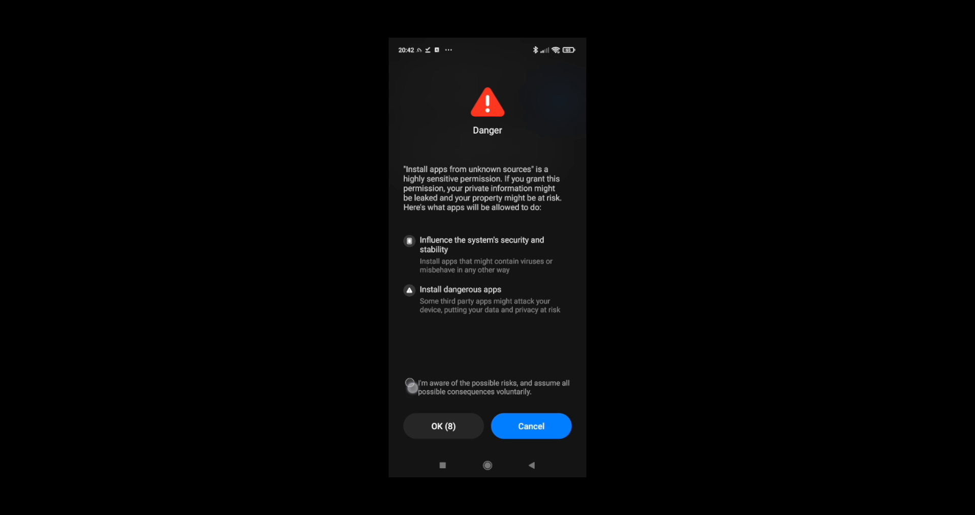
pyautogui.click(410, 383)
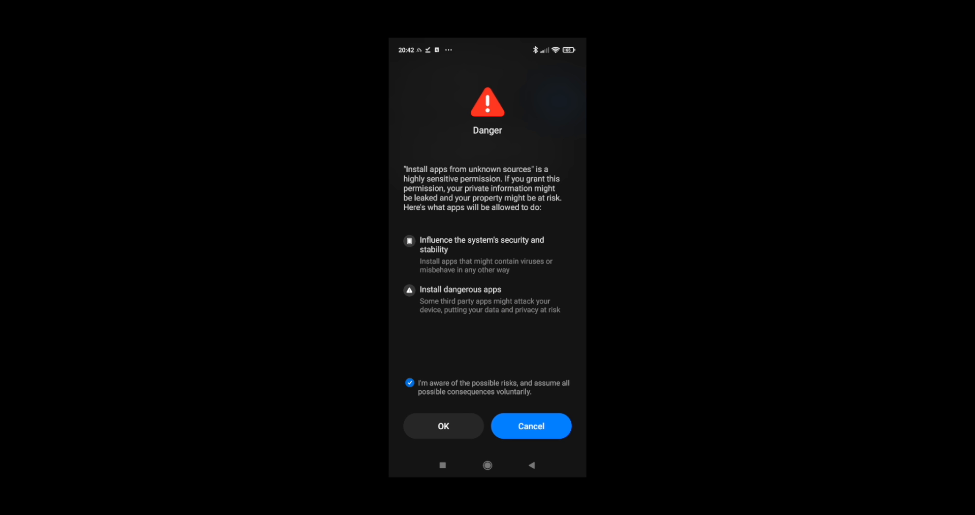
pyautogui.click(443, 426)
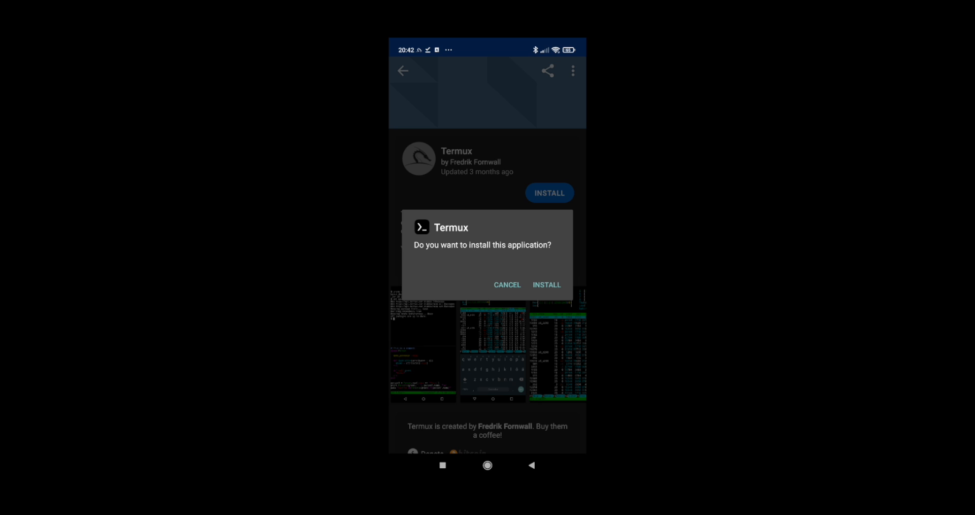
# Confirm the Termux install, interrupt its virus scan, and return to the termux search results.
pyautogui.click(546, 285)
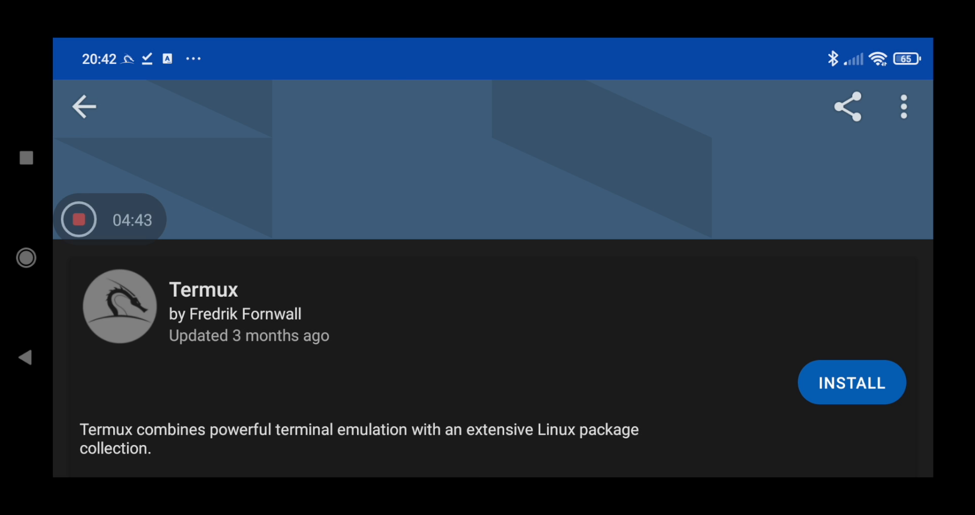
pyautogui.click(851, 382)
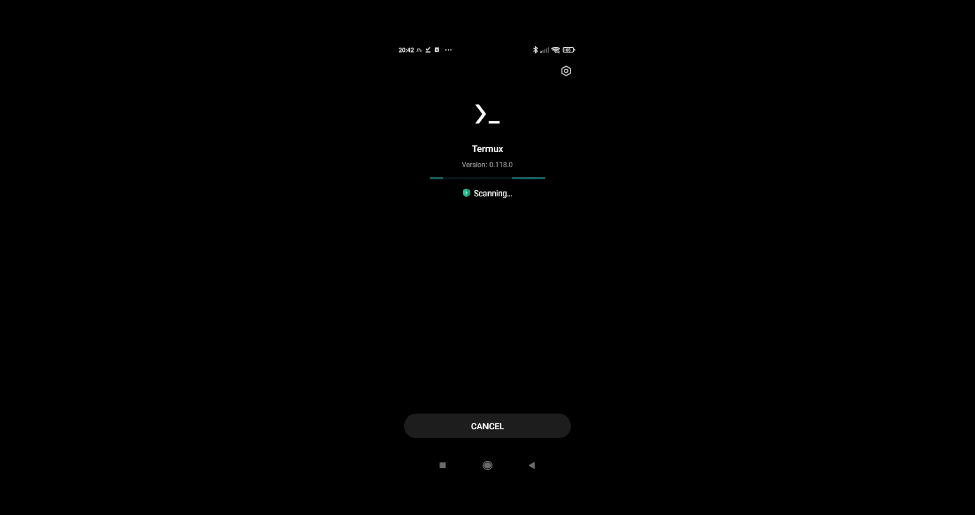
pyautogui.click(487, 426)
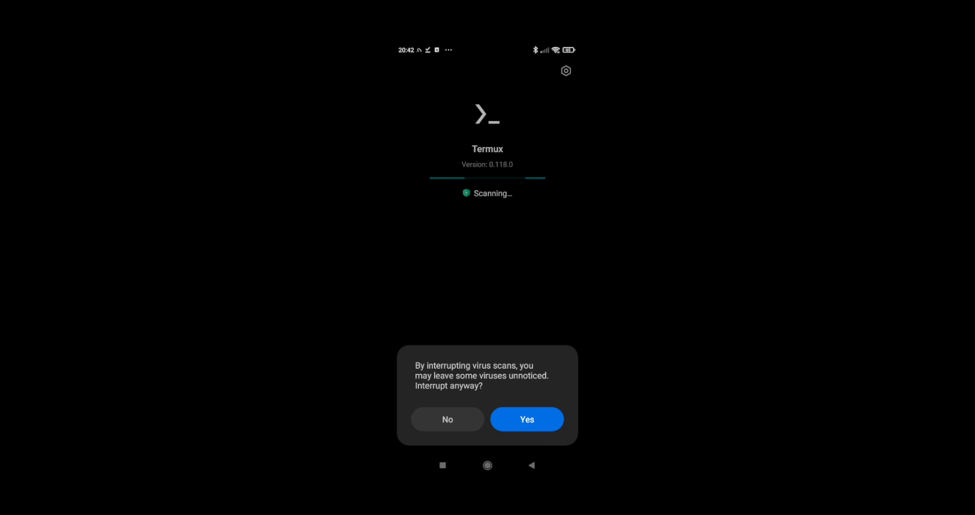
pyautogui.click(526, 418)
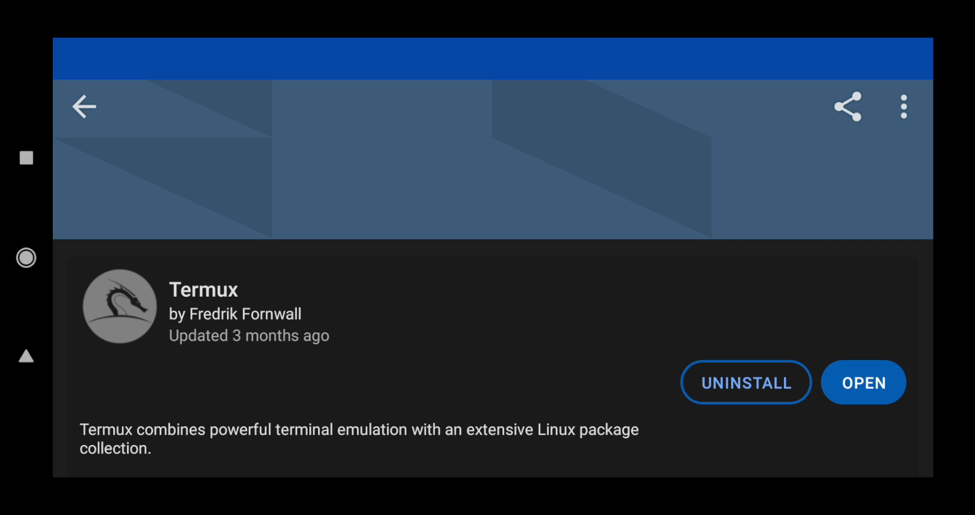
pyautogui.click(83, 106)
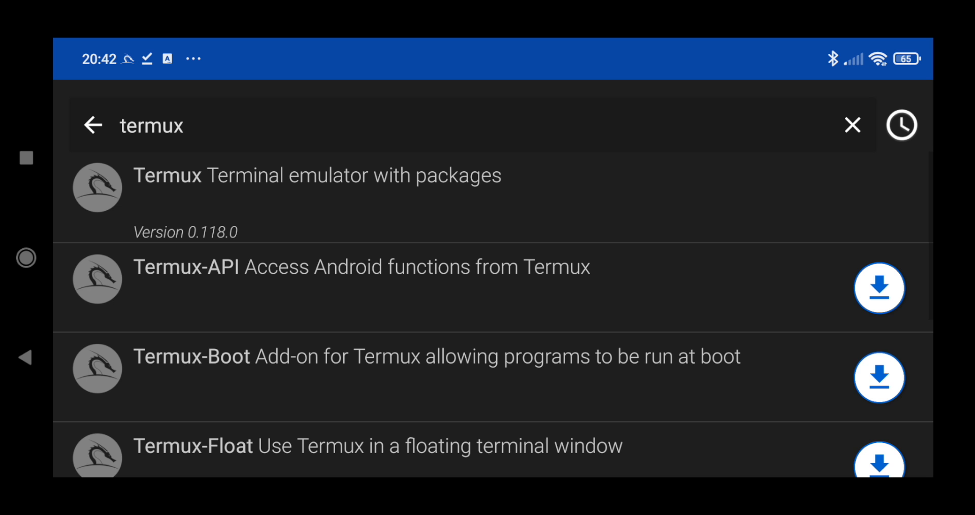
# Search 'nethunter kex' and download and install NetHunter KeX, interrupting its virus scan.
pyautogui.write('n')
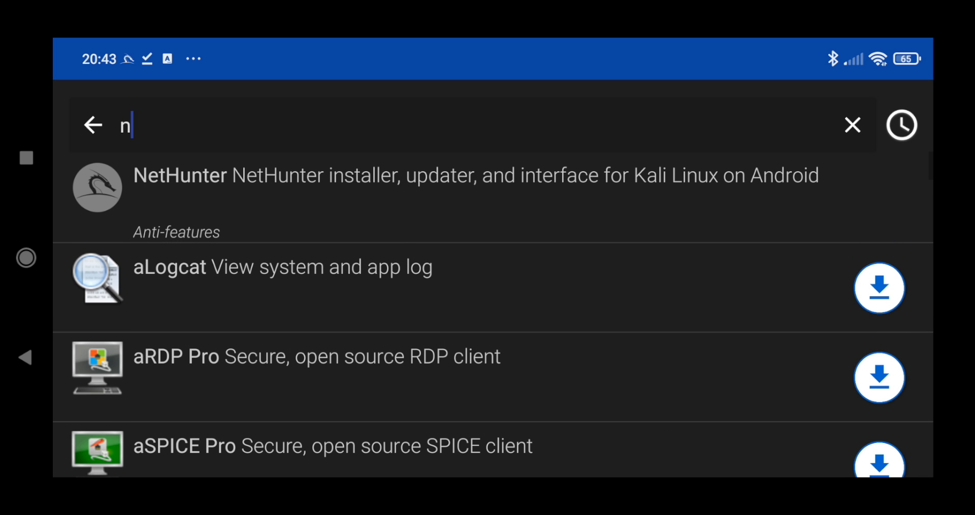
pyautogui.write('ethunter kex')
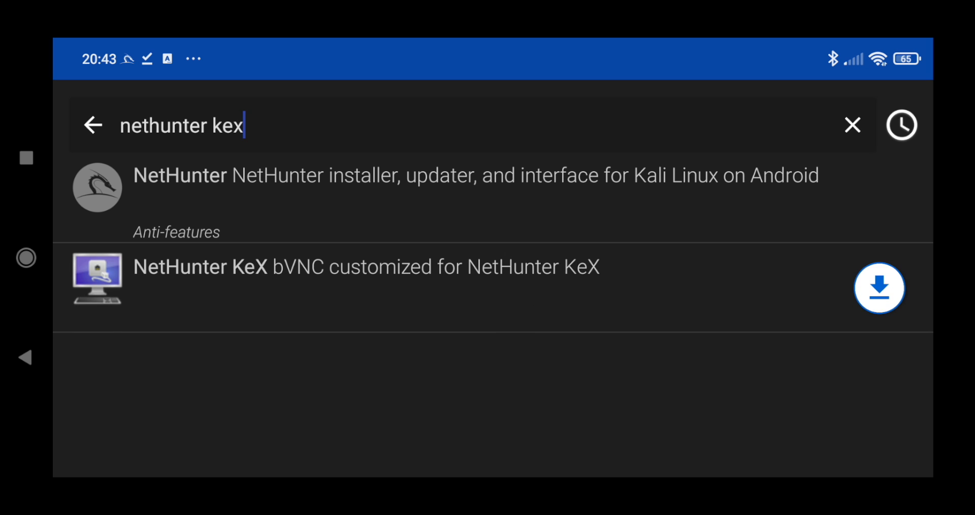
pyautogui.click(878, 287)
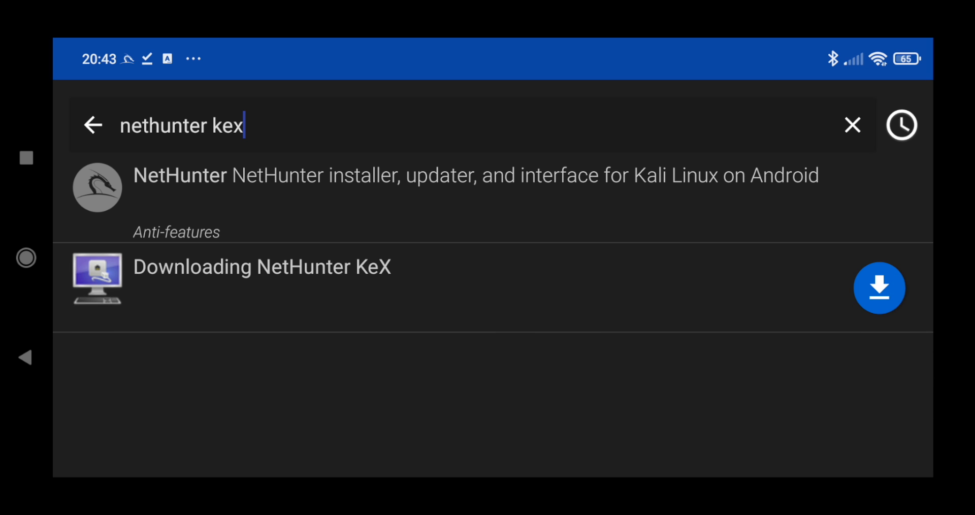
pyautogui.click(261, 266)
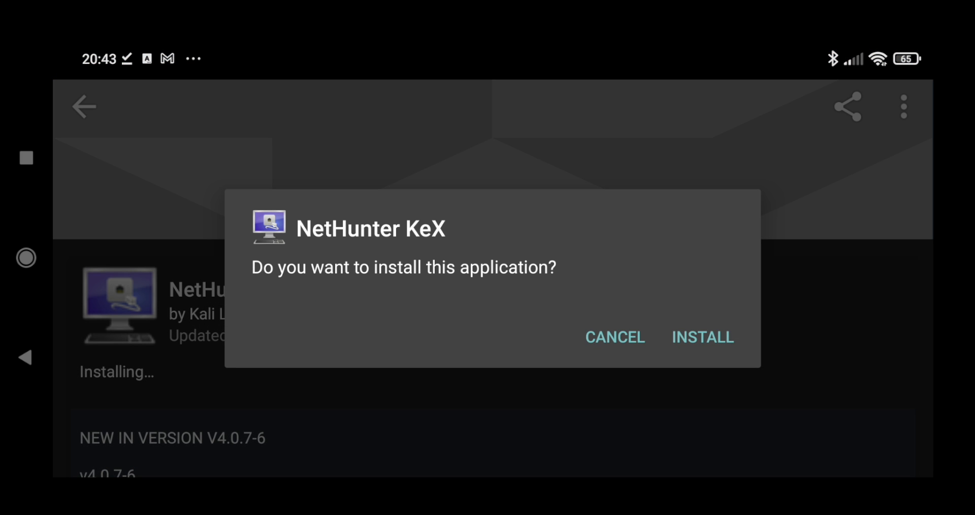
pyautogui.click(703, 337)
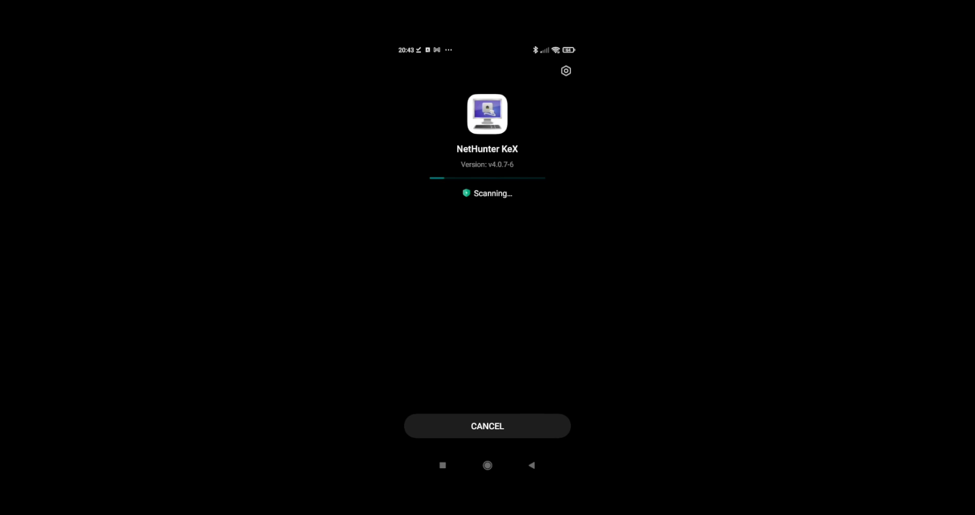
pyautogui.click(487, 426)
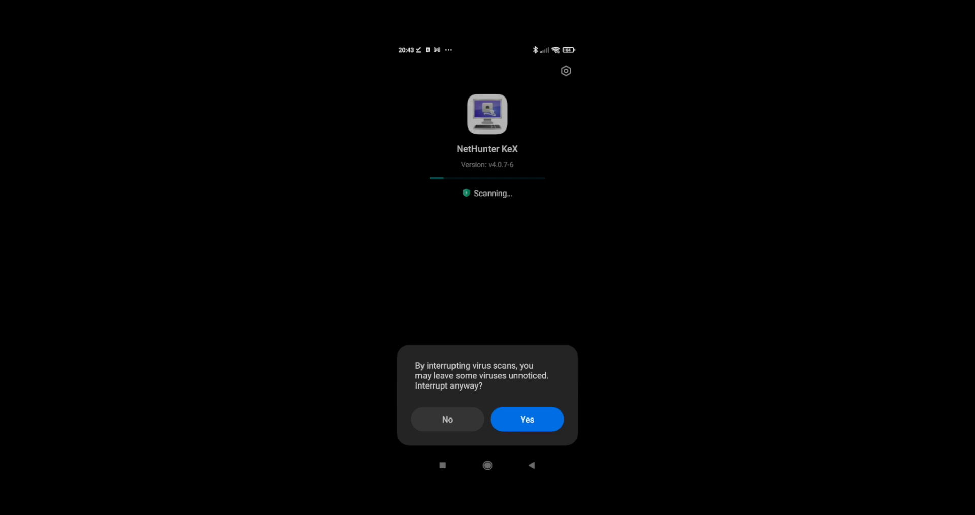
pyautogui.click(526, 418)
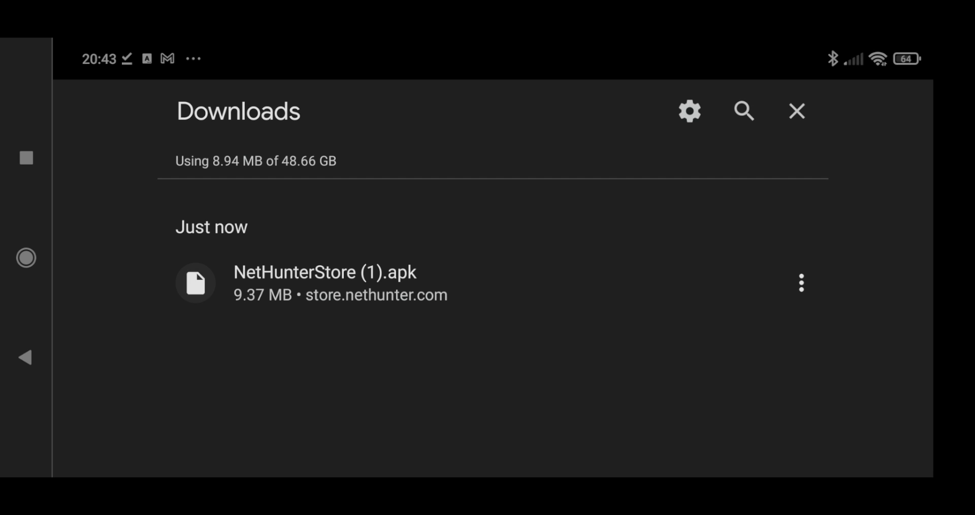
pyautogui.click(797, 111)
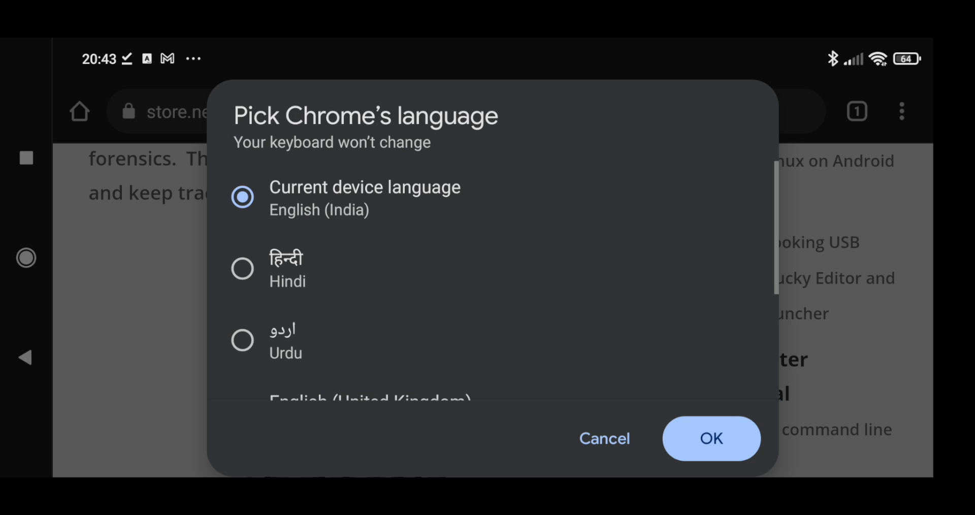
# Dismiss the language prompt, review the Termux setup commands, and go to the app list.
pyautogui.click(711, 437)
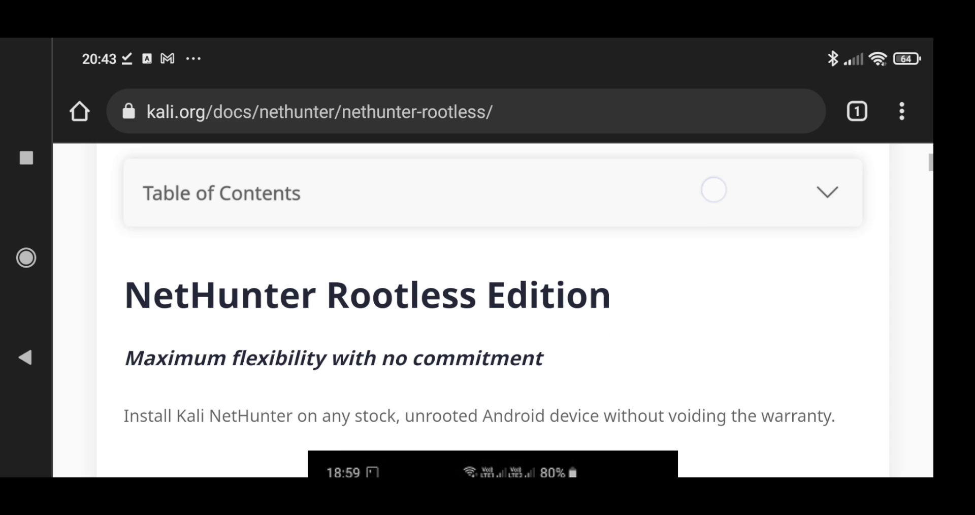
pyautogui.scroll(-3)
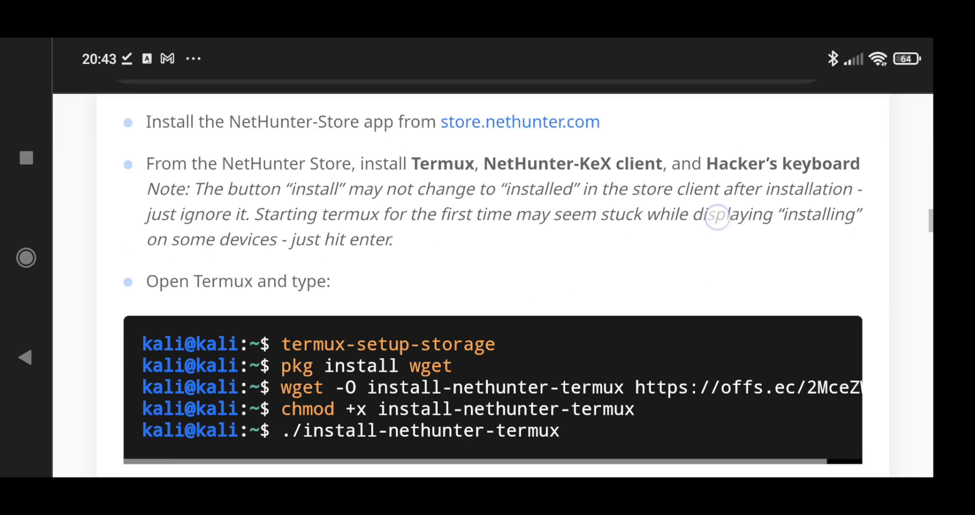
pyautogui.scroll(-3)
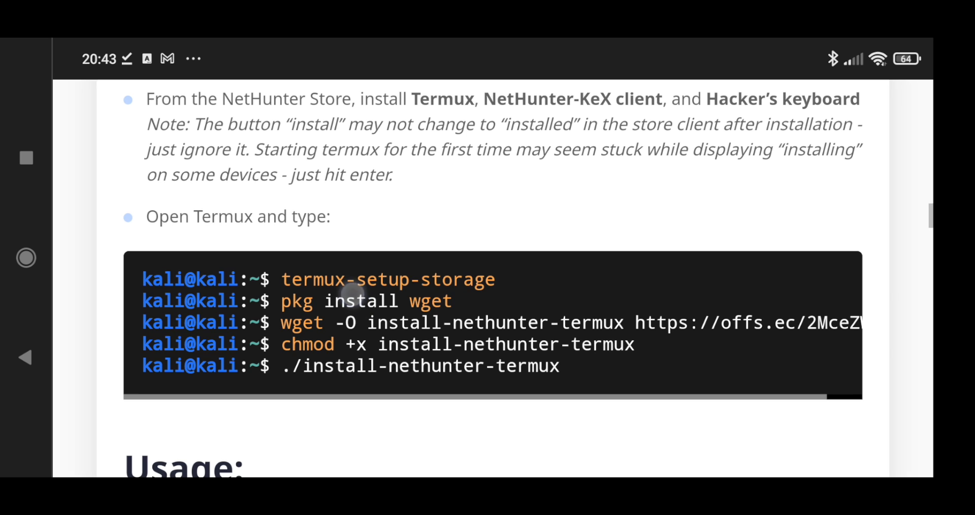
pyautogui.doubleClick(387, 279)
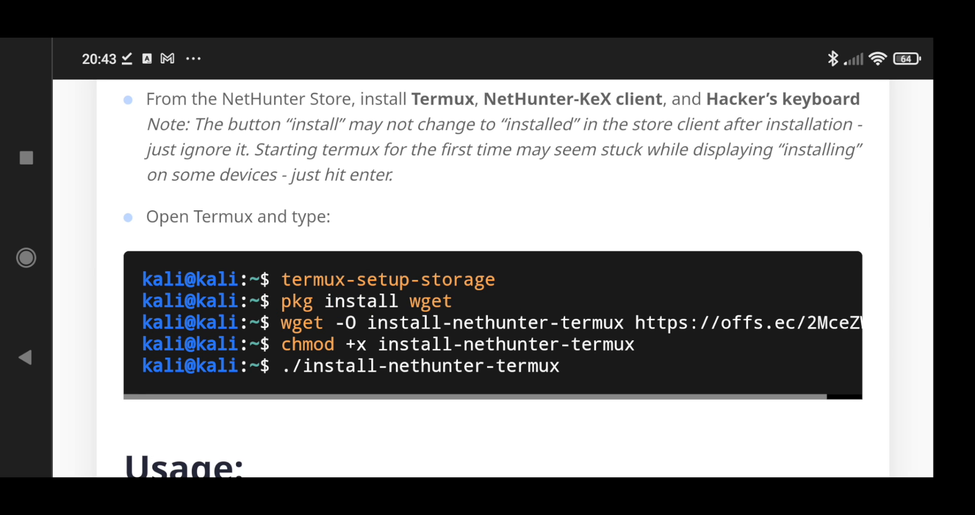
pyautogui.click(26, 158)
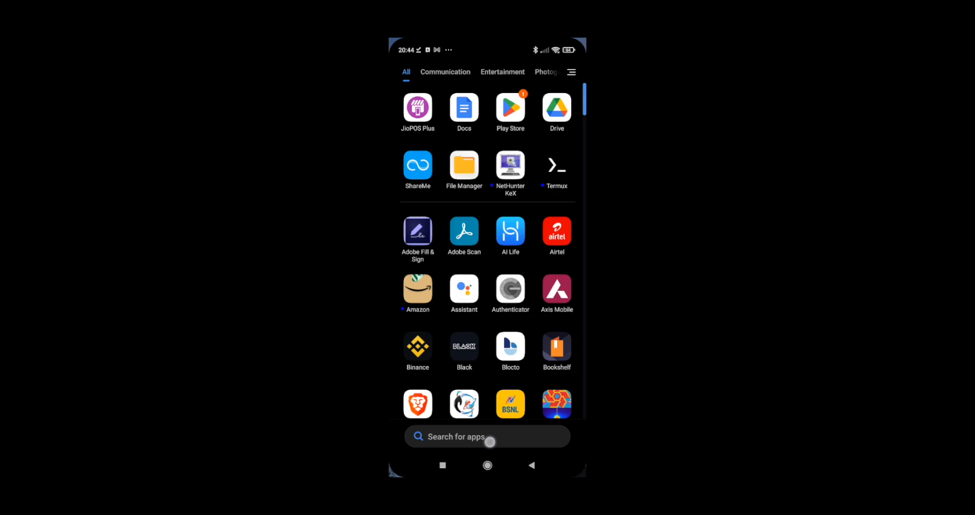
# Launch Termux and allow it access to device files via termux-setup-storage.
pyautogui.click(555, 164)
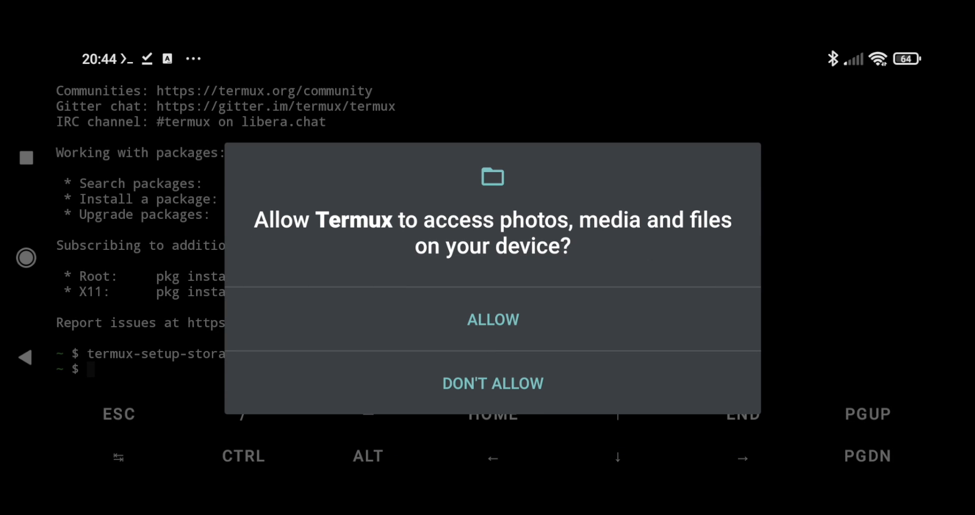
pyautogui.click(492, 318)
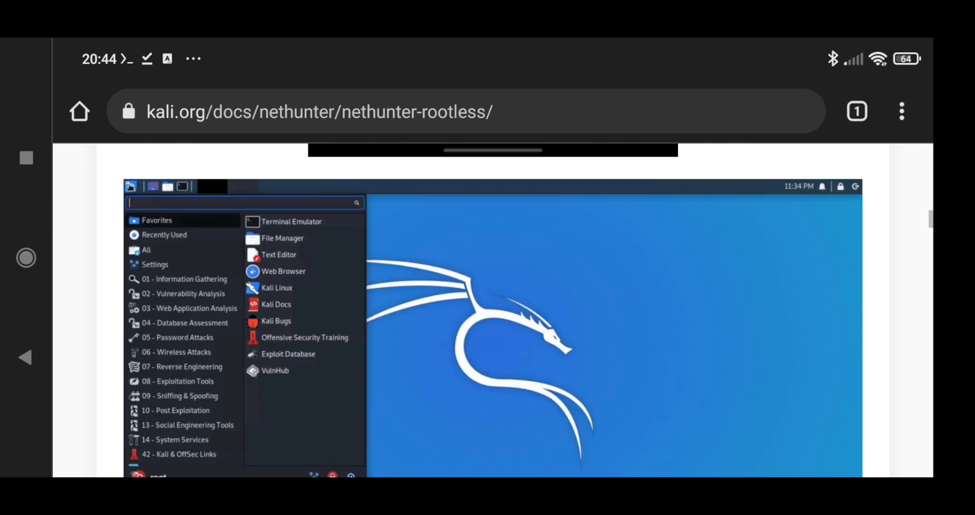
# Select and copy the wget command that downloads the install-nethunter-termux script.
pyautogui.scroll(-3)
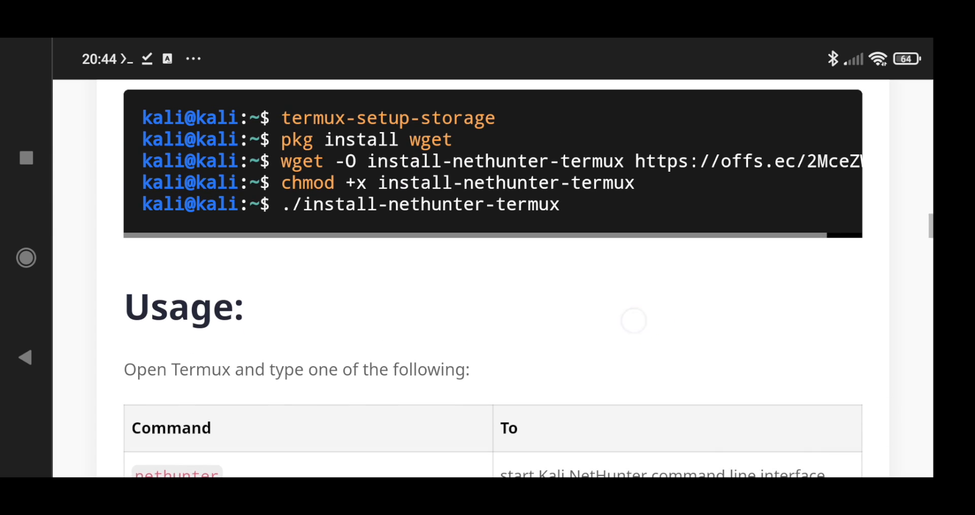
pyautogui.doubleClick(296, 139)
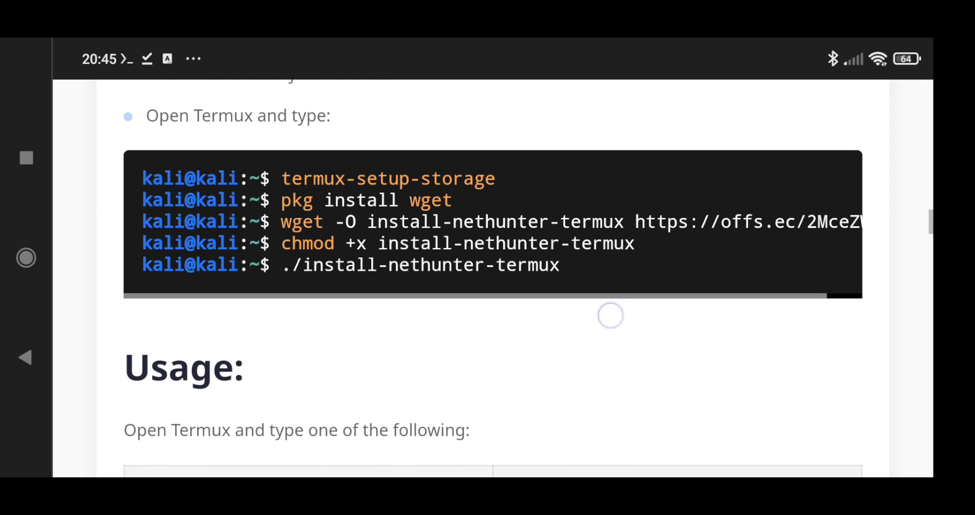
pyautogui.doubleClick(301, 221)
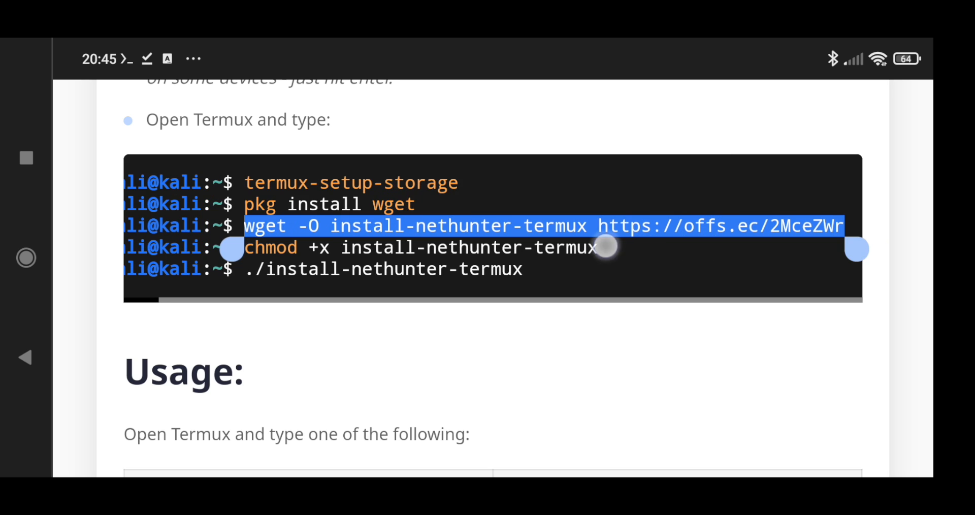
pyautogui.click(604, 246)
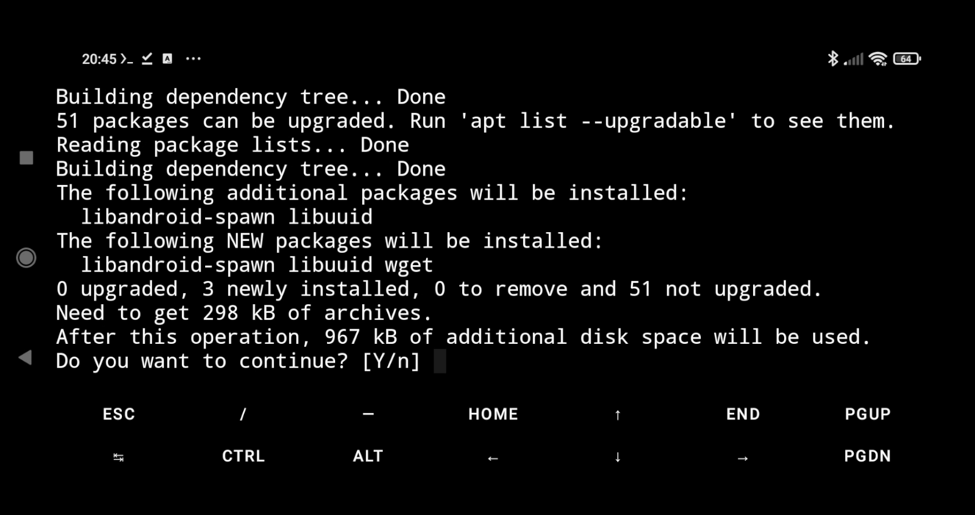
# Confirm the wget install with Y, then run 'chmod +x install-nethunter-termux'.
pyautogui.write('Y')
pyautogui.write('ch')
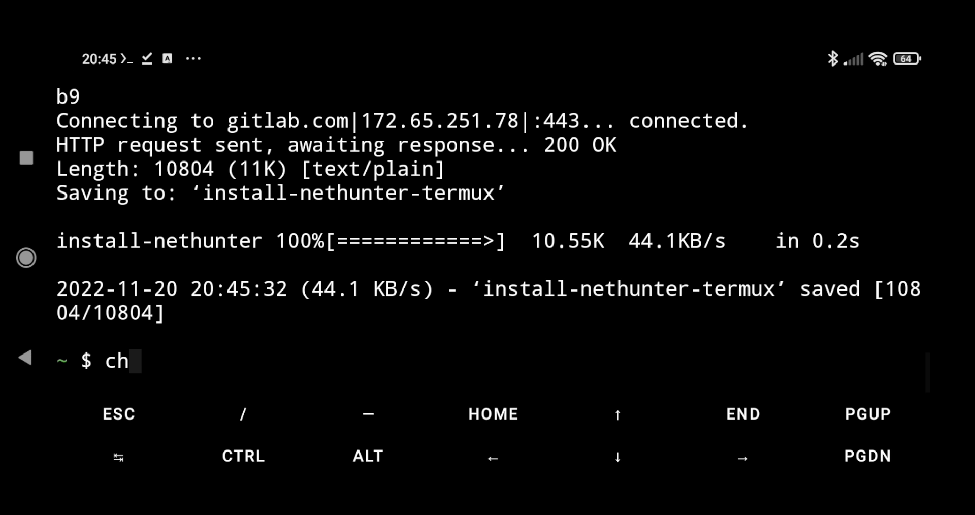
pyautogui.write('mod +')
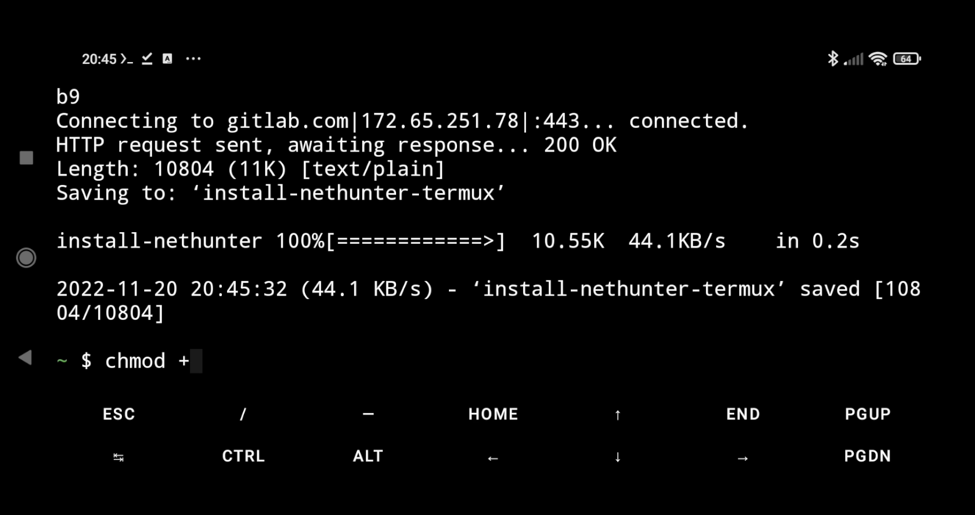
pyautogui.write('x')
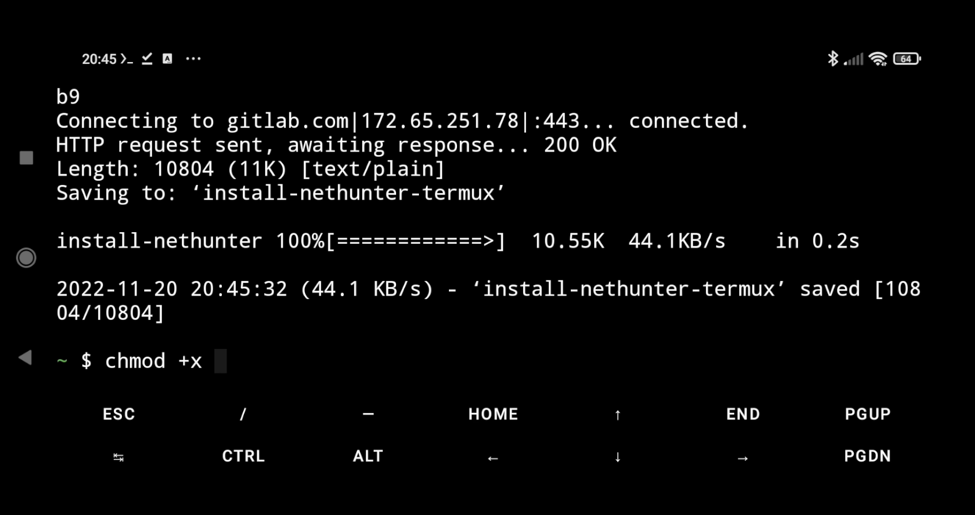
pyautogui.write('install-nethunter-termux')
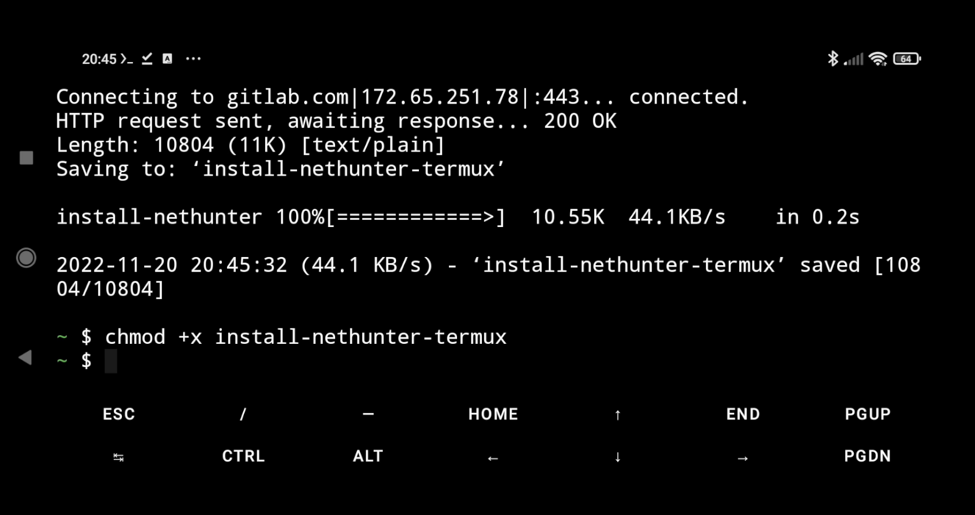
pyautogui.write('./')
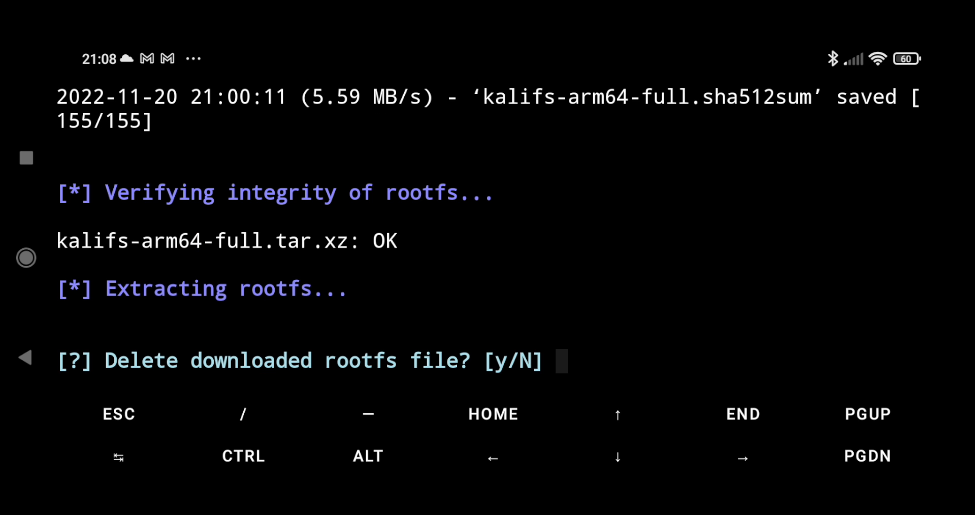
# Answer y to delete the rootfs, then launch the Kali shell with nh and exit it.
pyautogui.write('y')
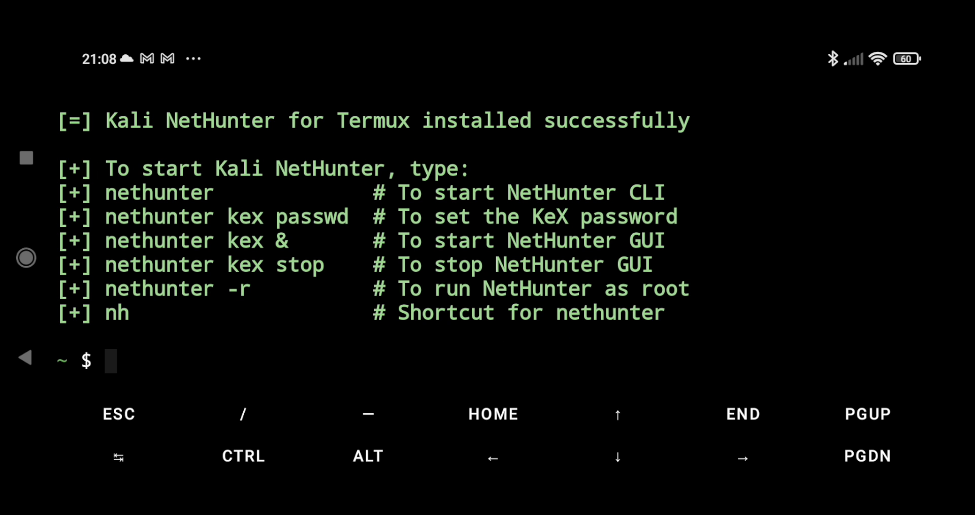
pyautogui.write('n')
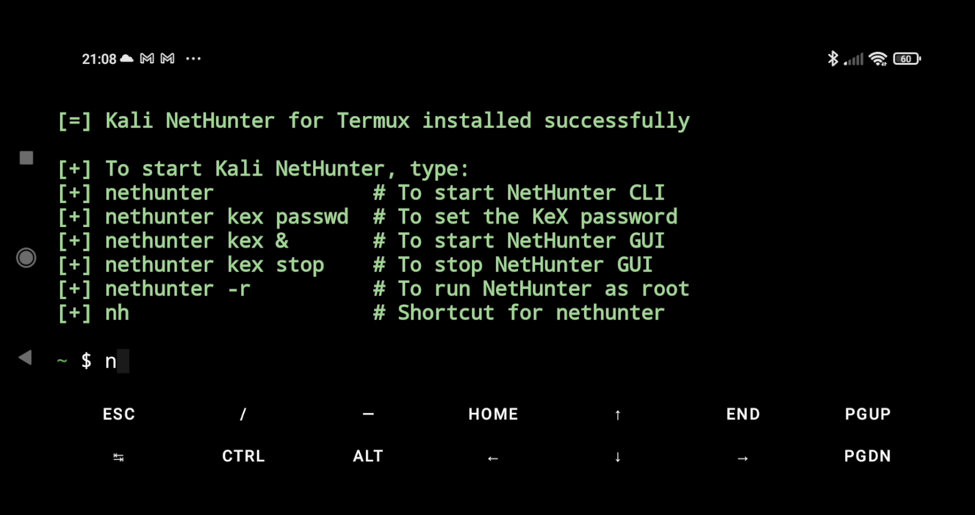
pyautogui.press('Backspace')
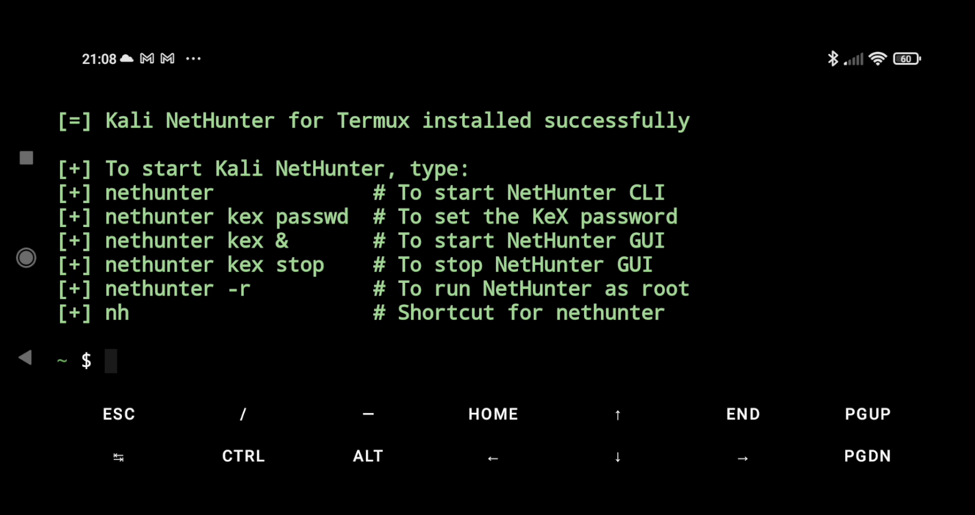
pyautogui.write('nh')
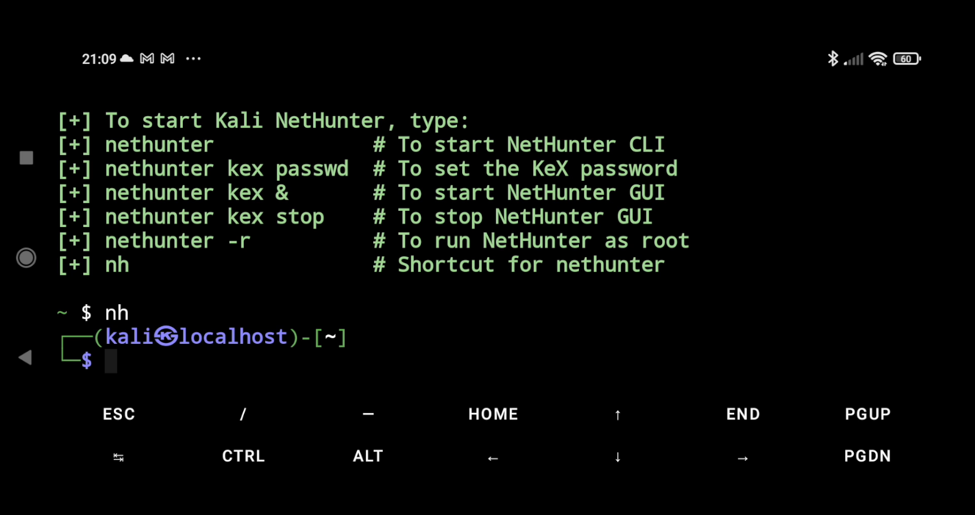
pyautogui.write('exit')
pyautogui.write('net')
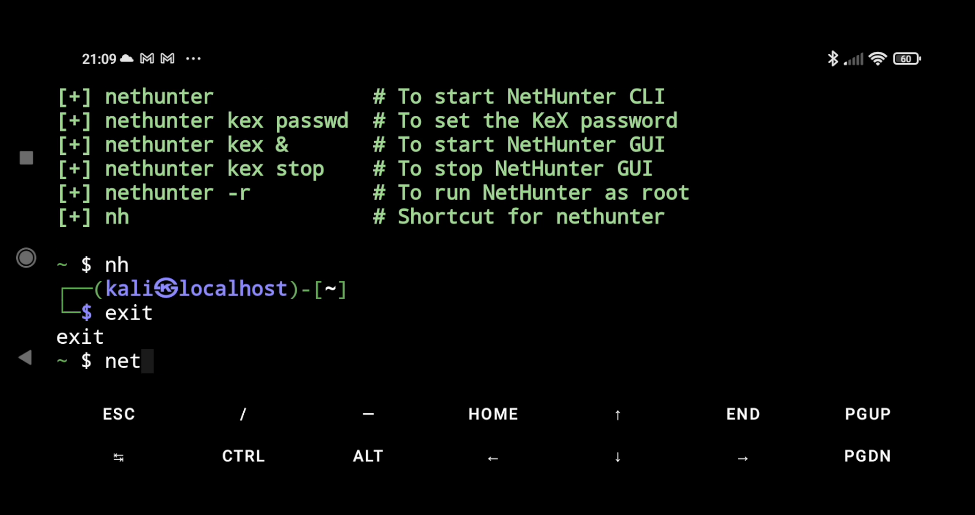
# Set the KeX password with 'nethunter kex passwd', declining a view-only password.
pyautogui.write('hunter k')
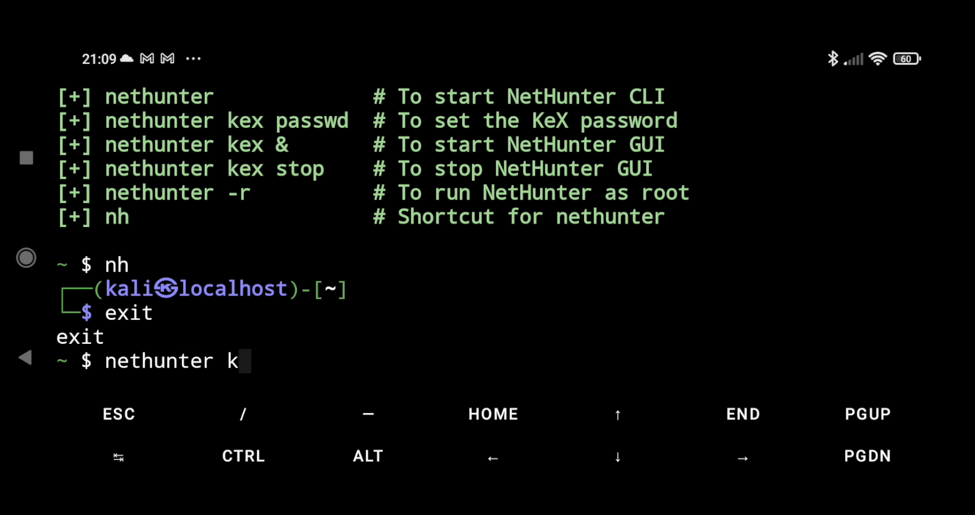
pyautogui.write('ex')
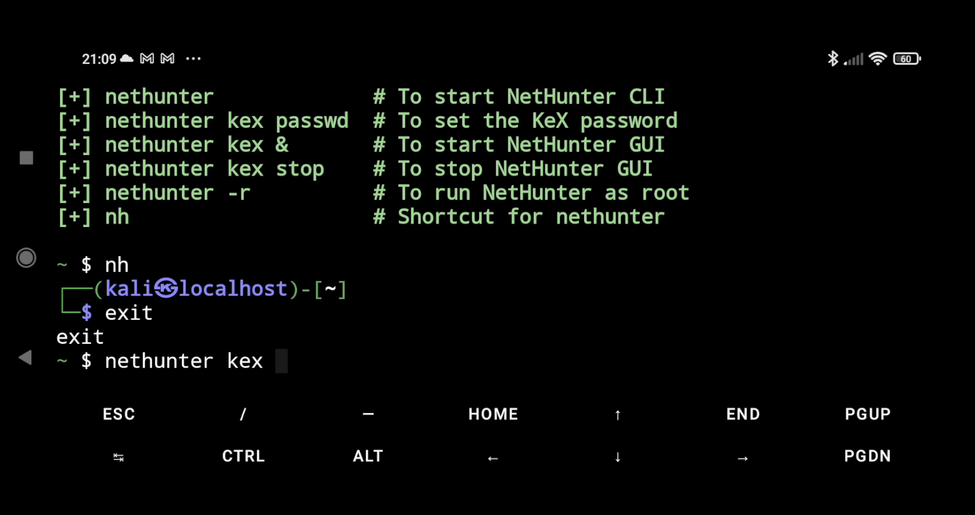
pyautogui.write('passw')
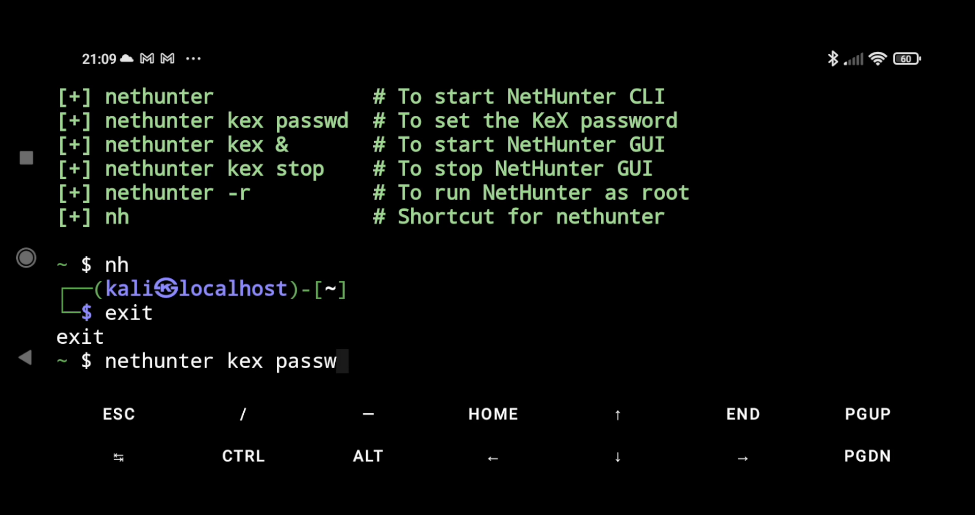
pyautogui.press('enter')
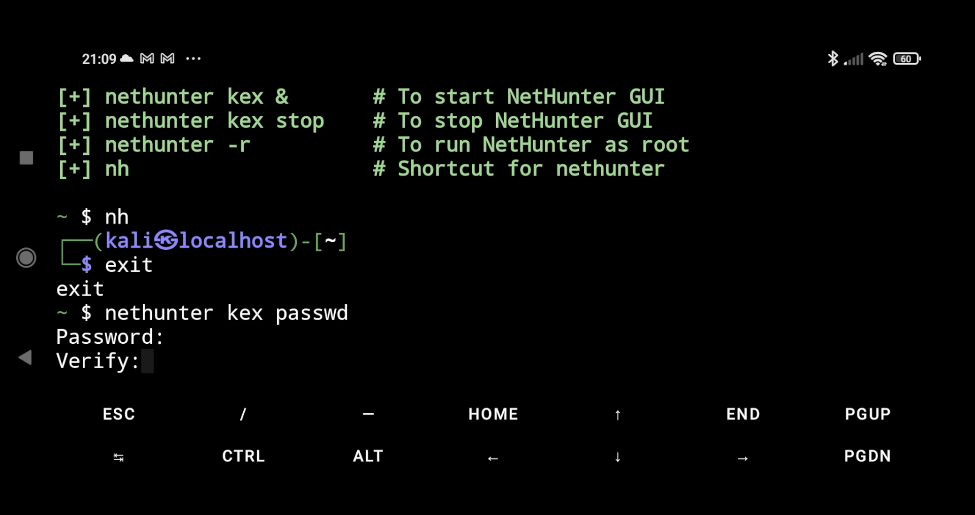
pyautogui.press('enter')
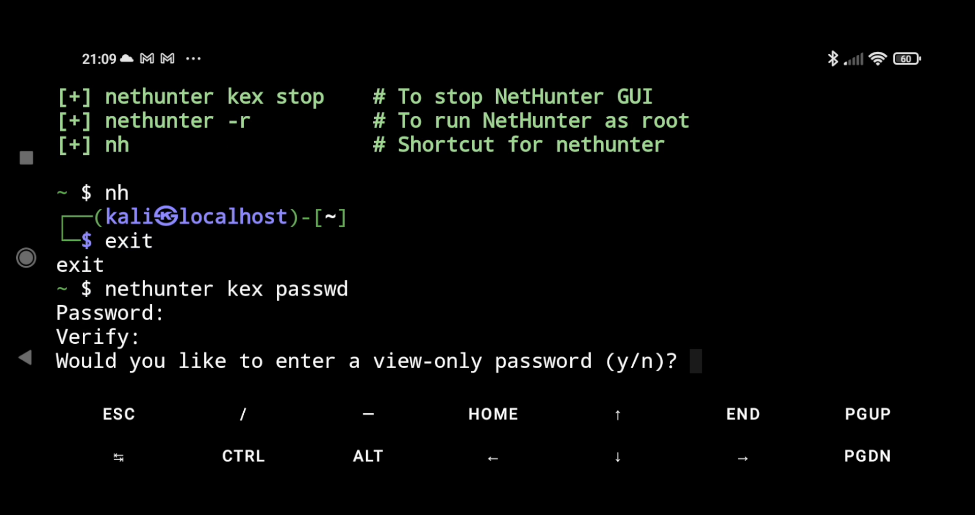
pyautogui.write('N')
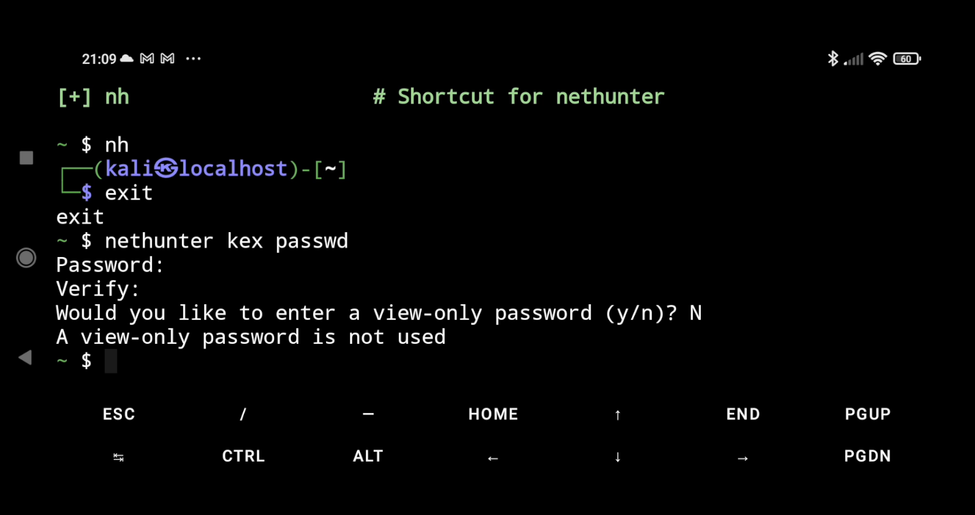
# Start the KeX server in the background with 'nethunter kex &'.
pyautogui.write('net')
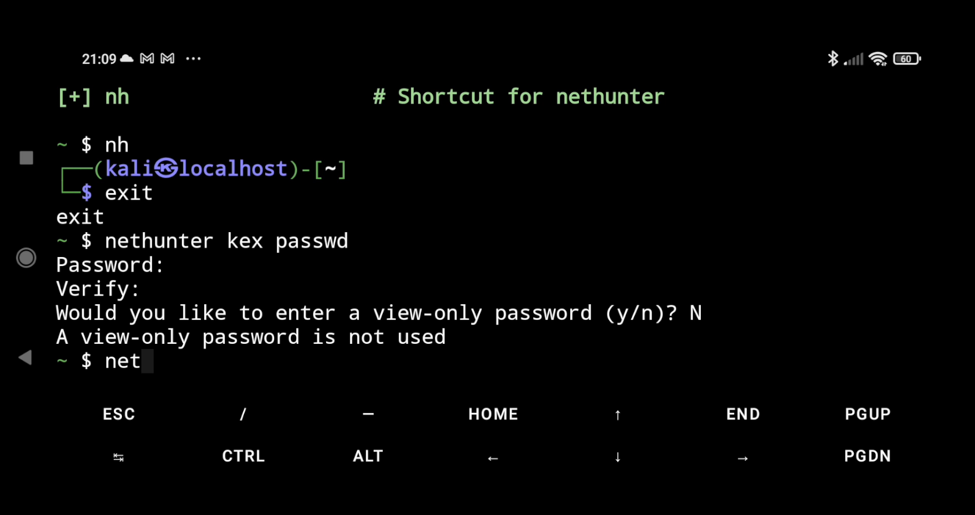
pyautogui.write('hunter kex &')
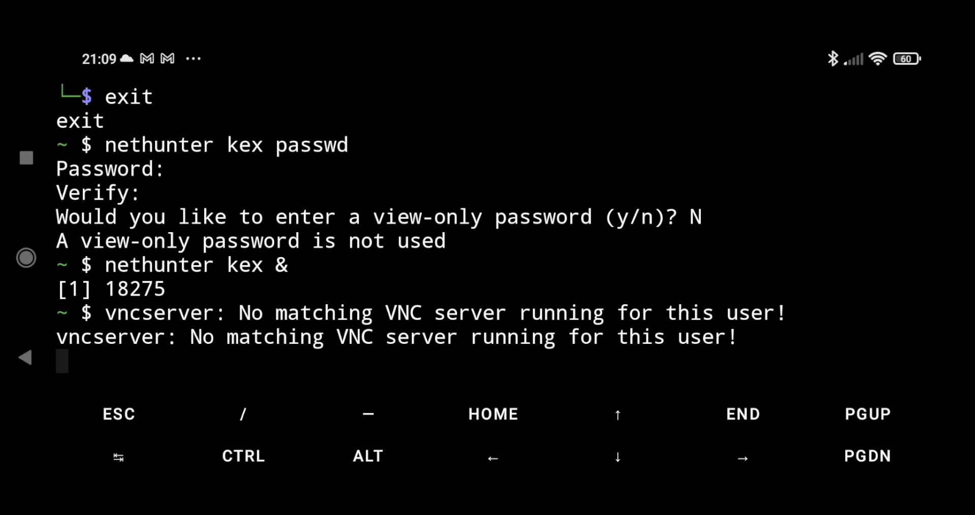
pyautogui.scroll(-3)
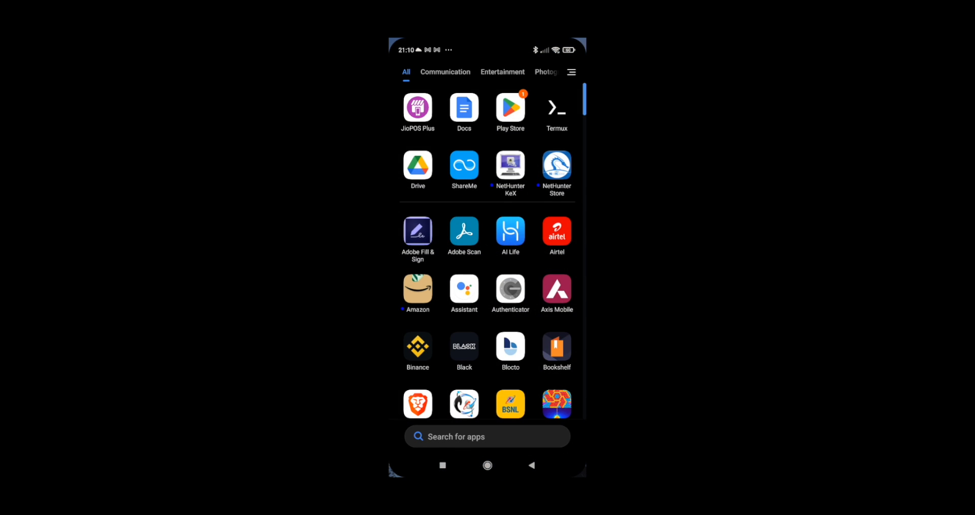
# Launch NetHunter KeX, allow file access, and open the localhost:1 connection.
pyautogui.click(487, 436)
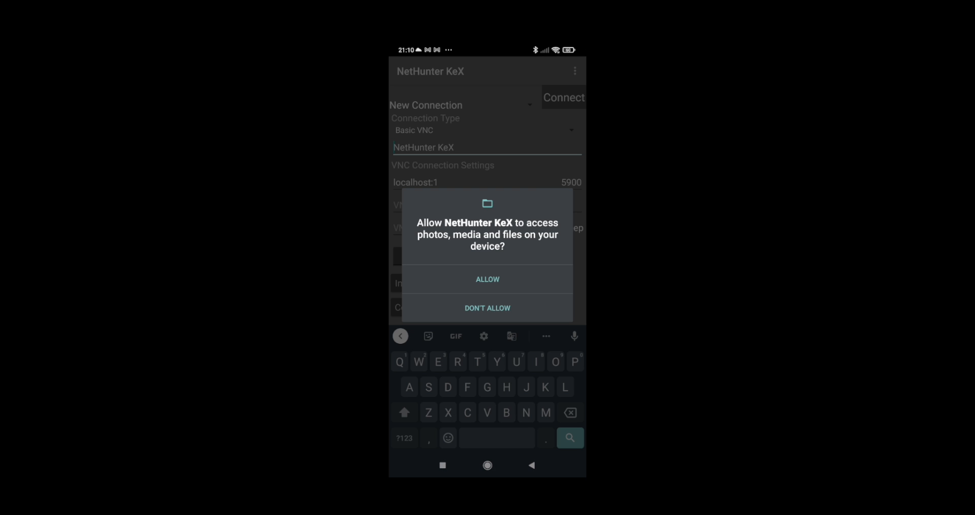
pyautogui.click(487, 279)
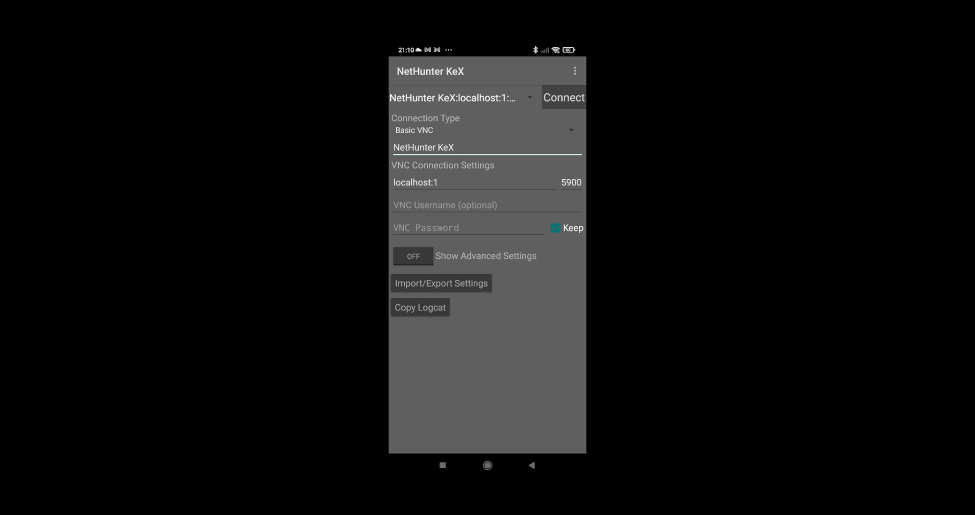
pyautogui.click(468, 227)
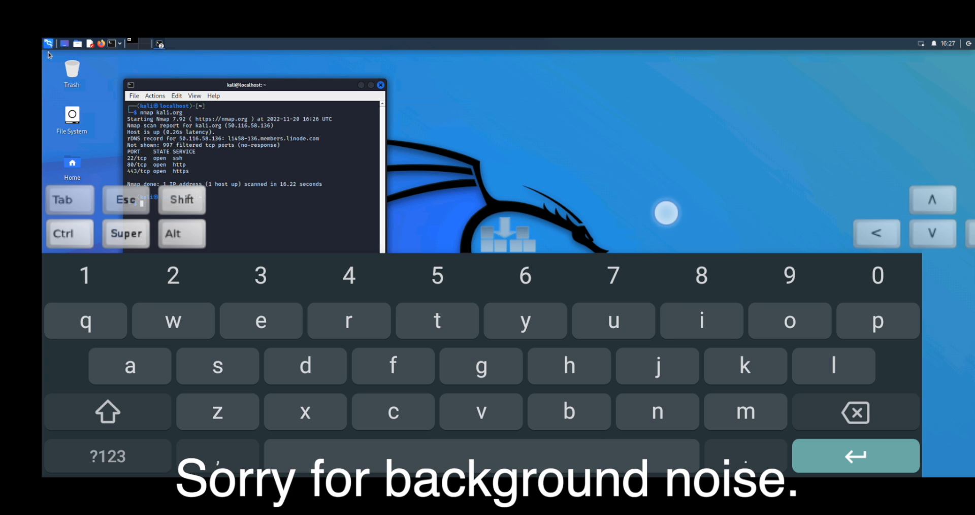
# Open the Kali applications menu from the desktop's menu icon.
pyautogui.click(49, 43)
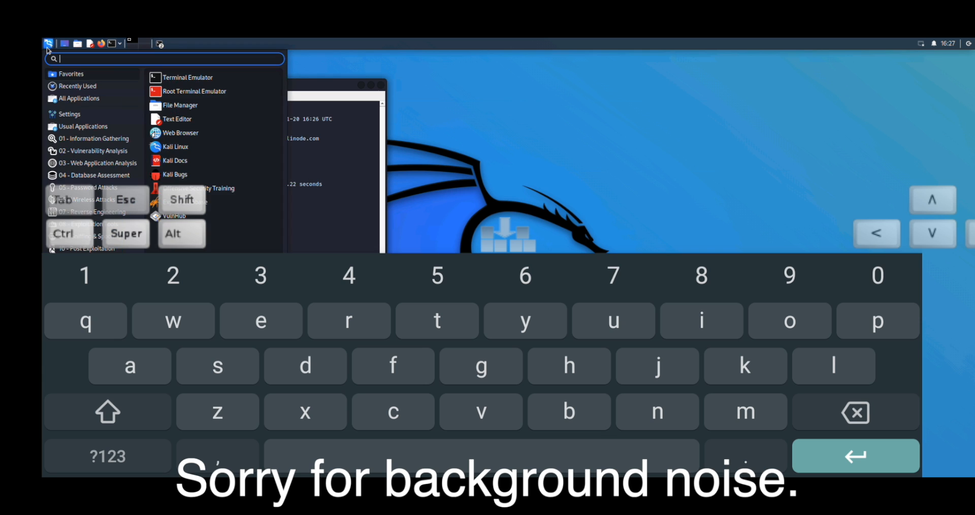